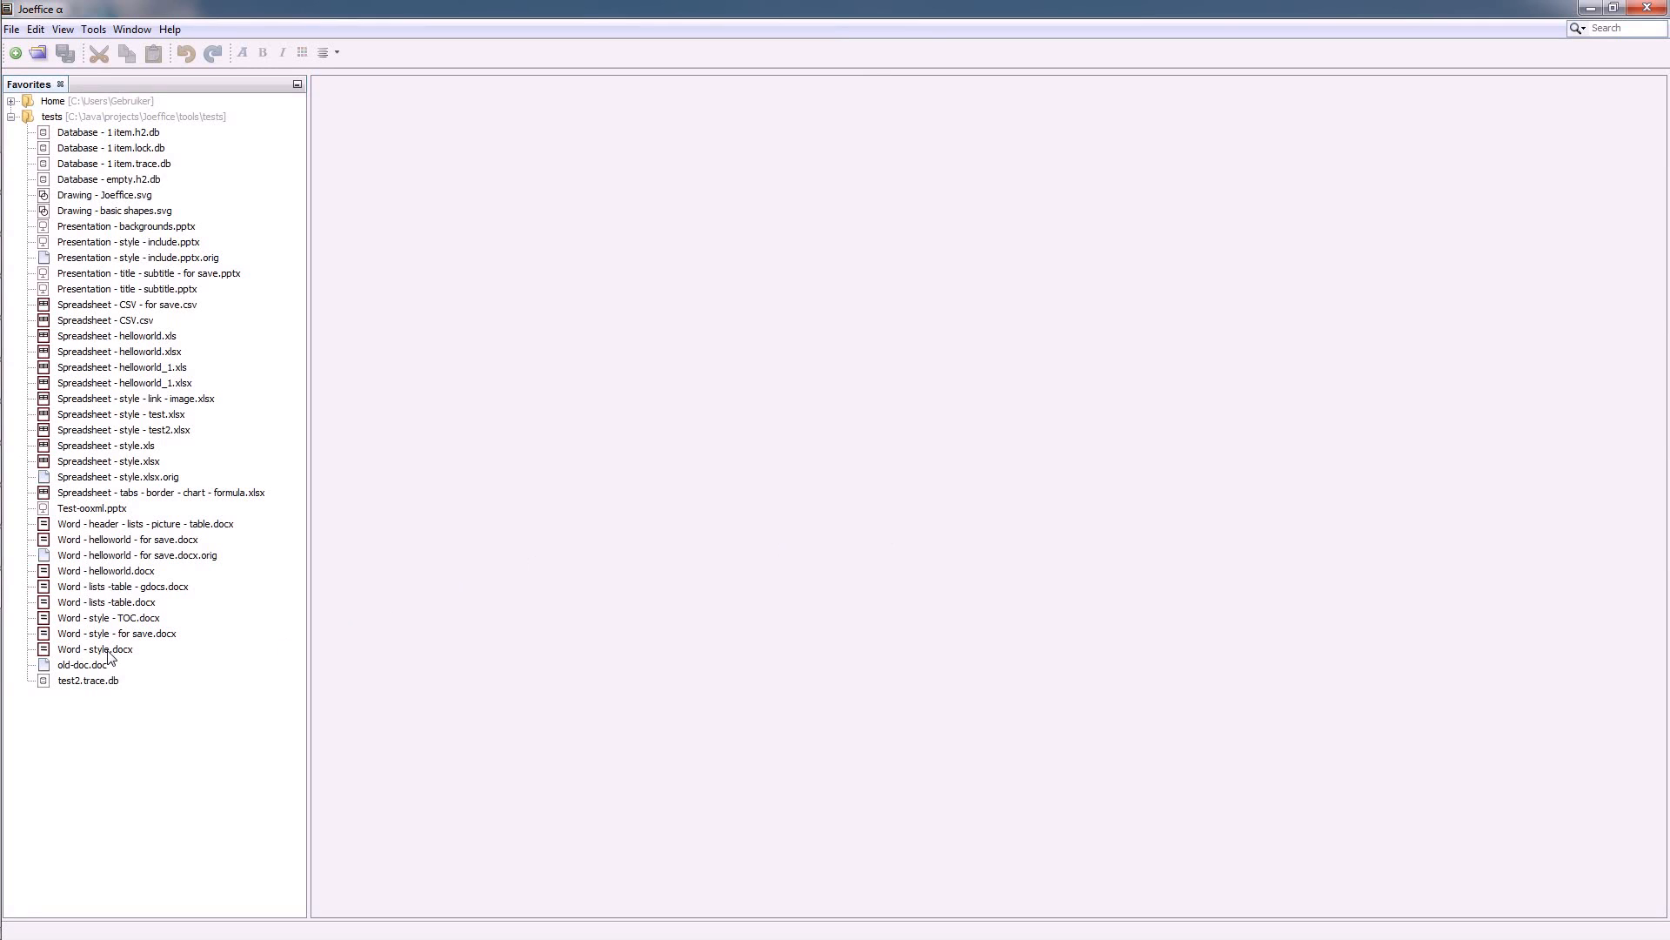
Open Word - style.docx showing formatting marks, then open Spreadsheet - style.xls from Favorites
{"action": "double_click", "coordinate": [92, 649]}
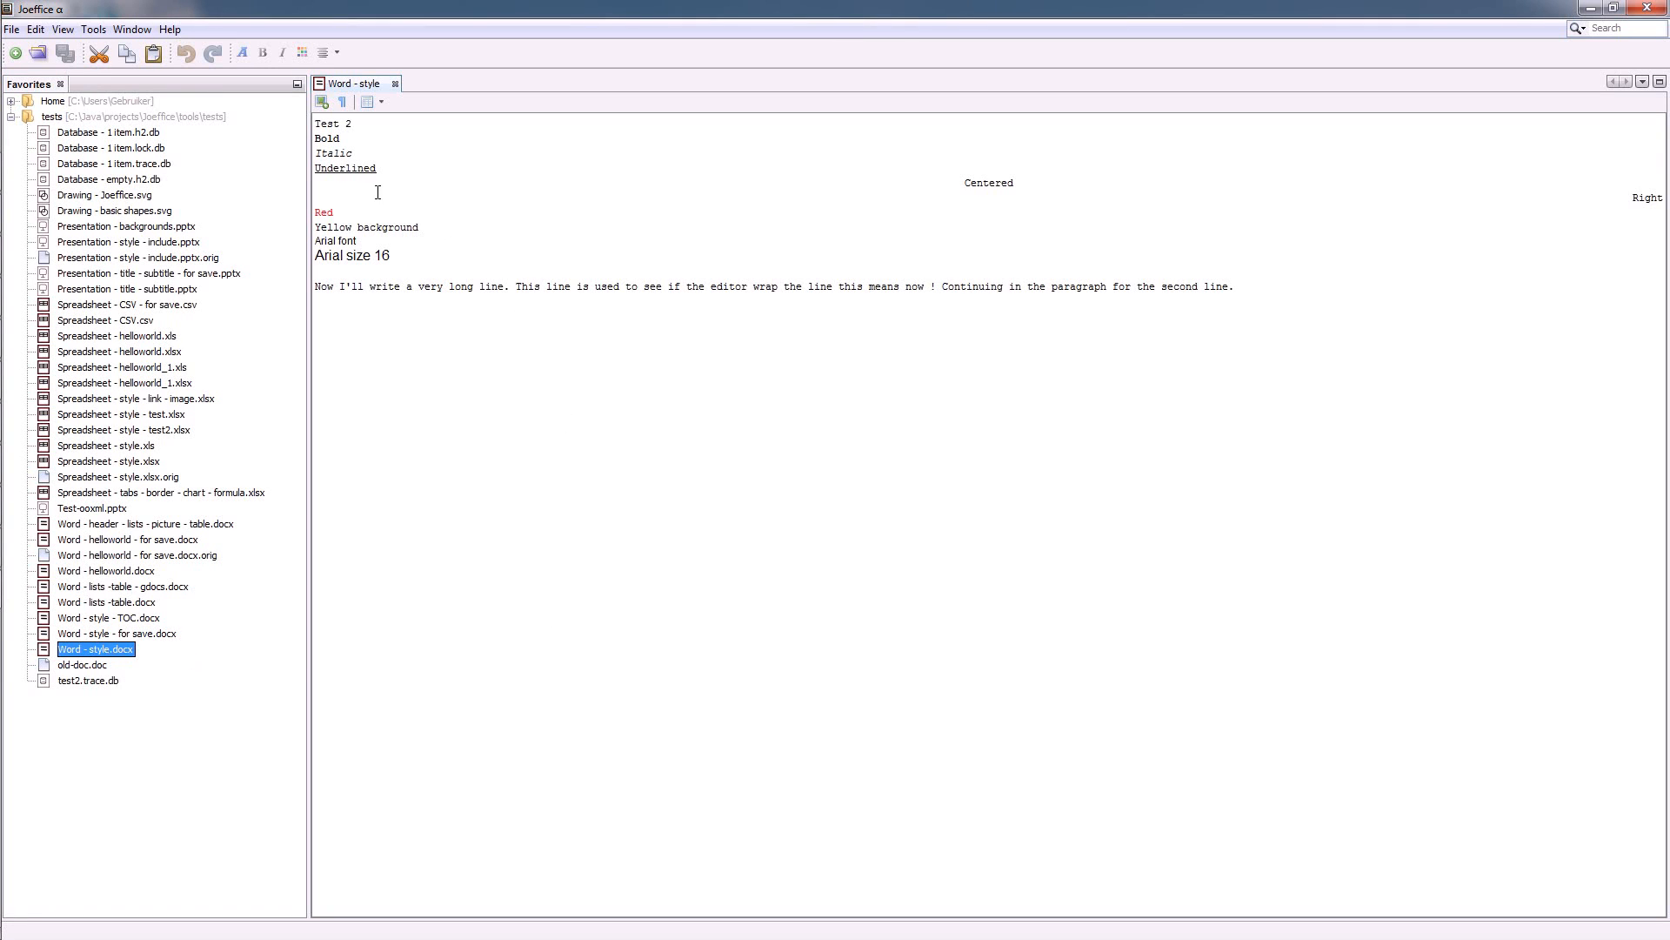
{"action": "left_click", "coordinate": [347, 102]}
{"action": "type", "text": " gddf"}
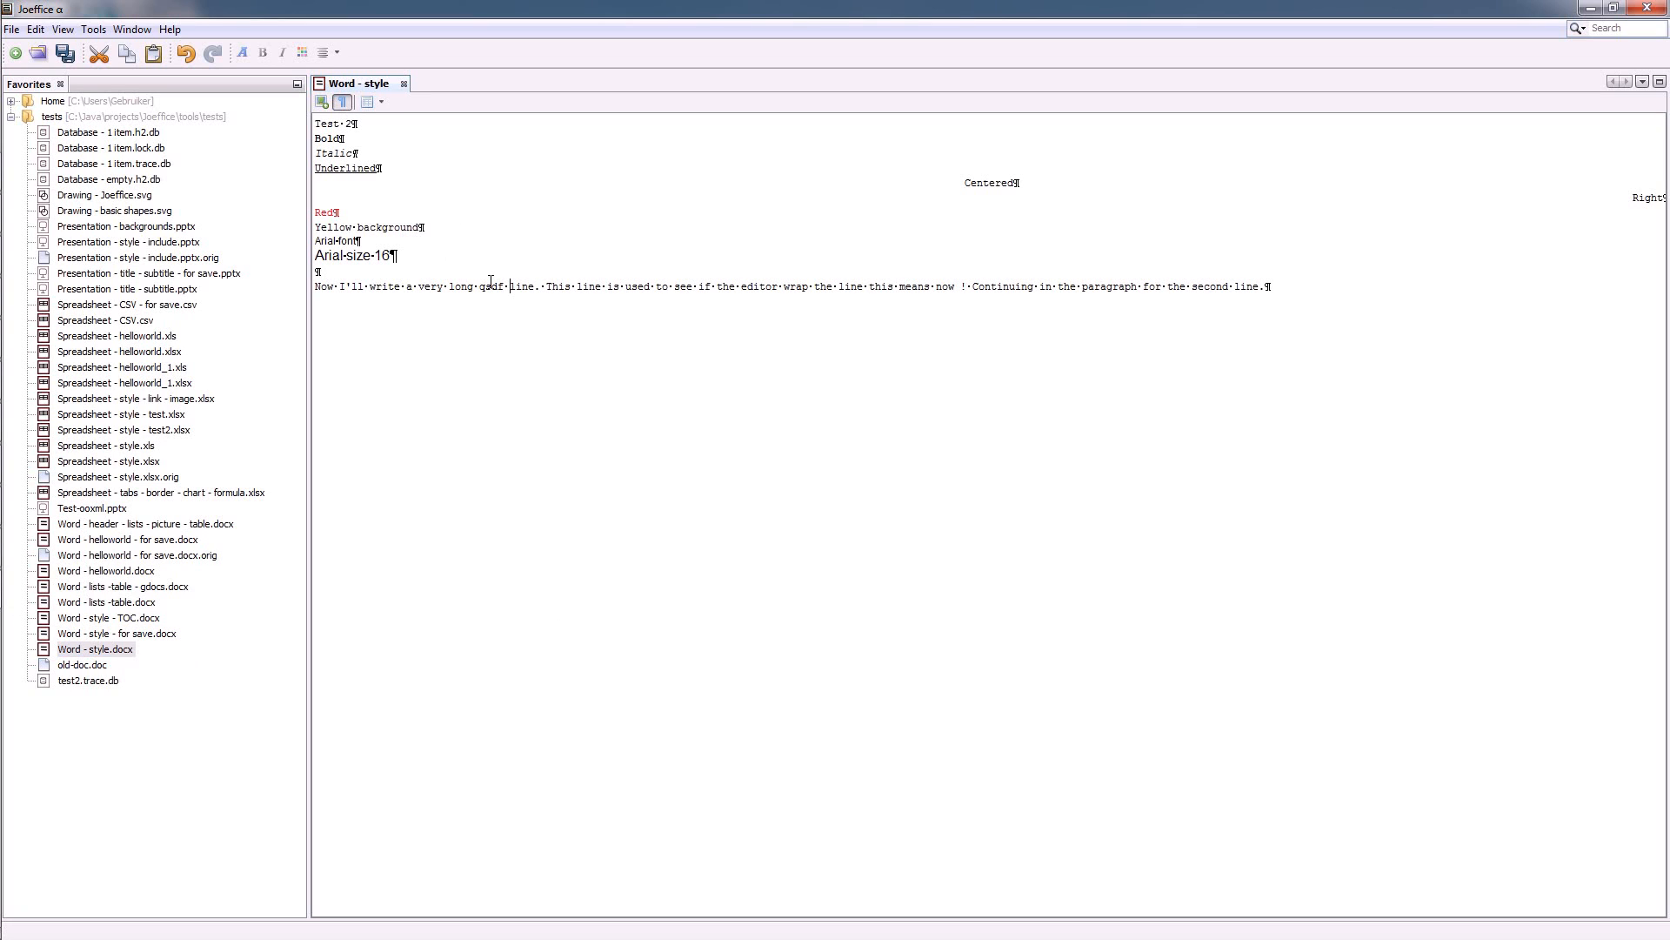
{"action": "double_click", "coordinate": [99, 446]}
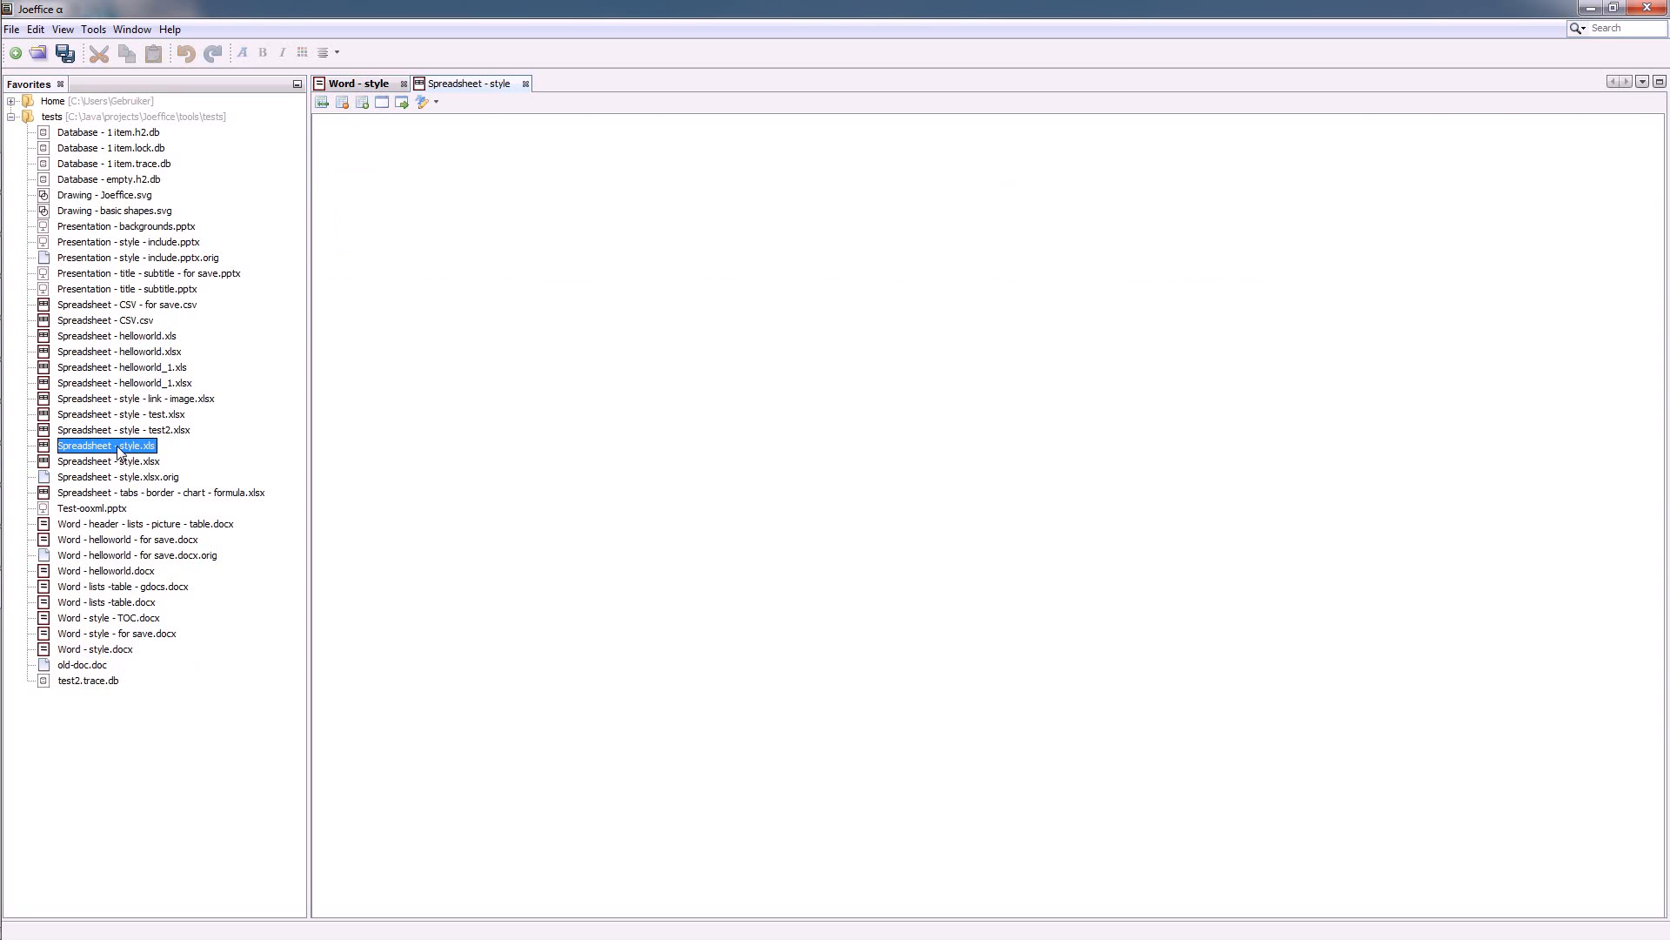
Load Spreadsheet - style.xls and autofill row 13 with 1 through 6 up to column H
{"action": "double_click", "coordinate": [104, 446]}
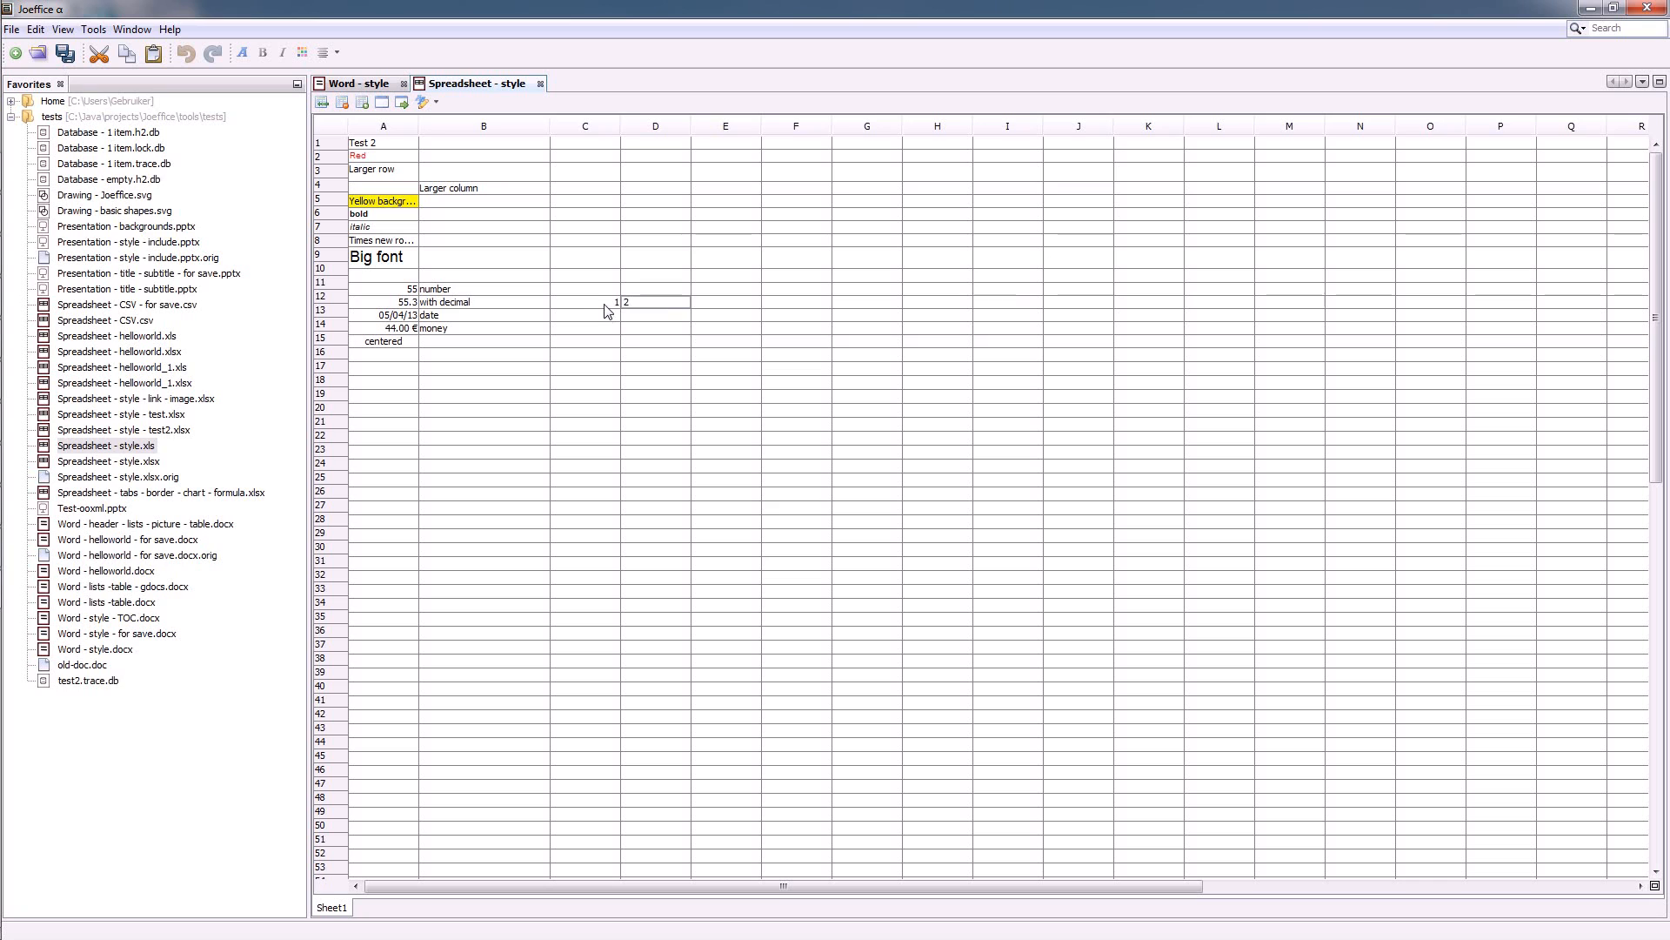
{"action": "left_click_drag", "start_coordinate": [583, 302], "coordinate": [690, 302]}
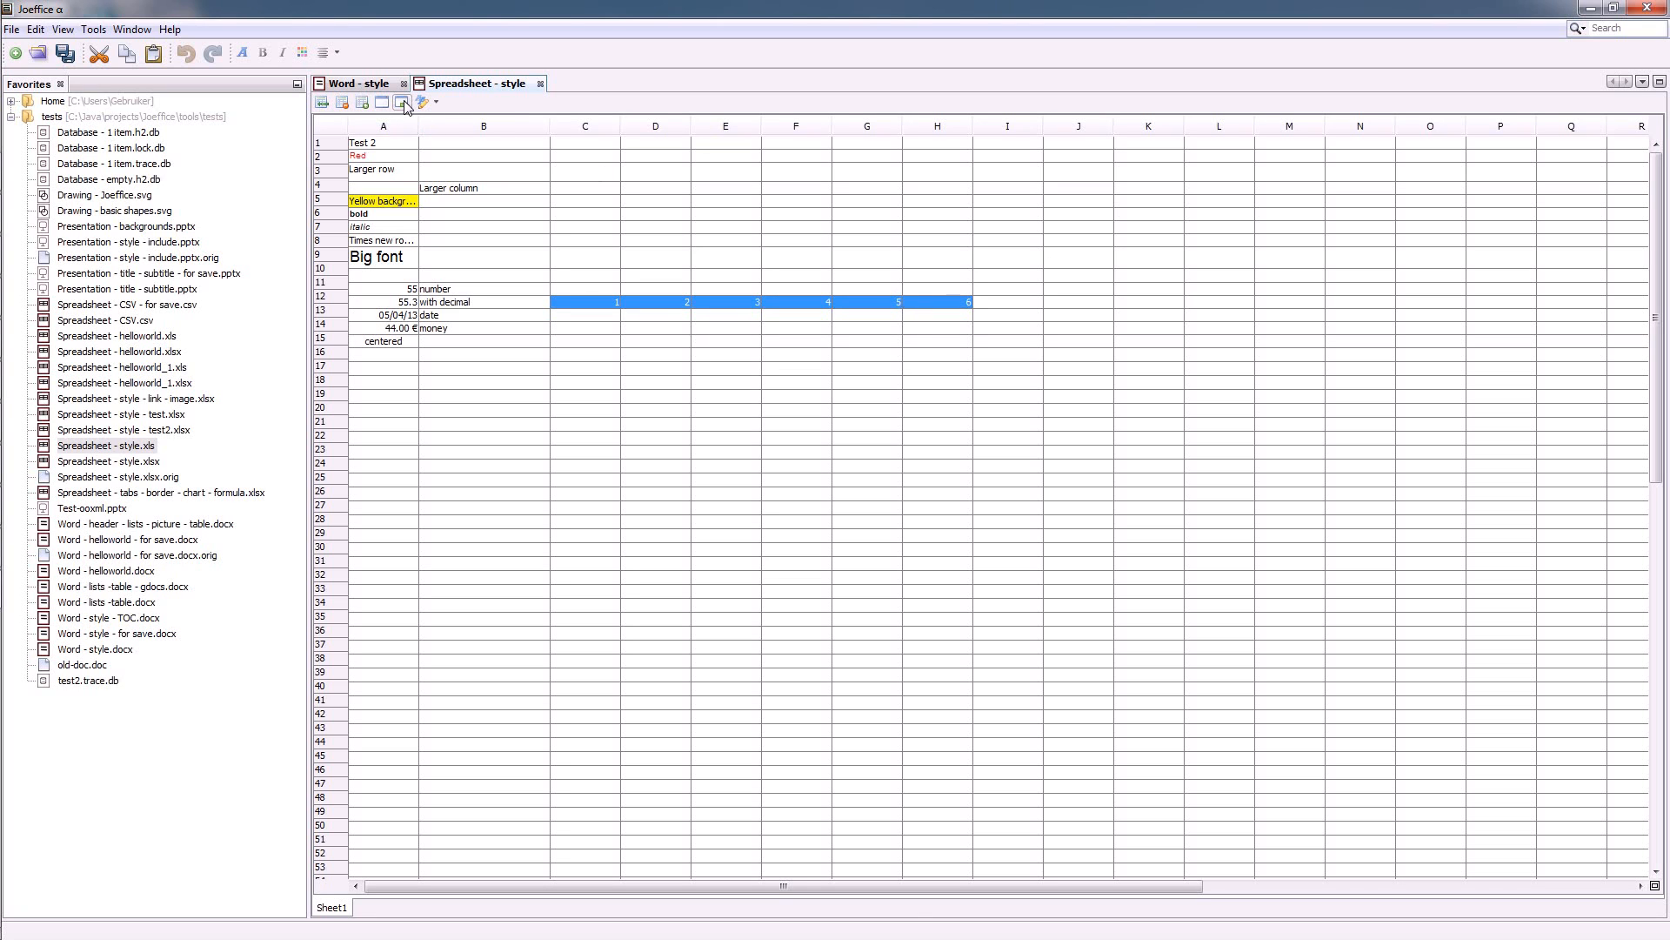
{"action": "mouse_move", "coordinate": [135, 325]}
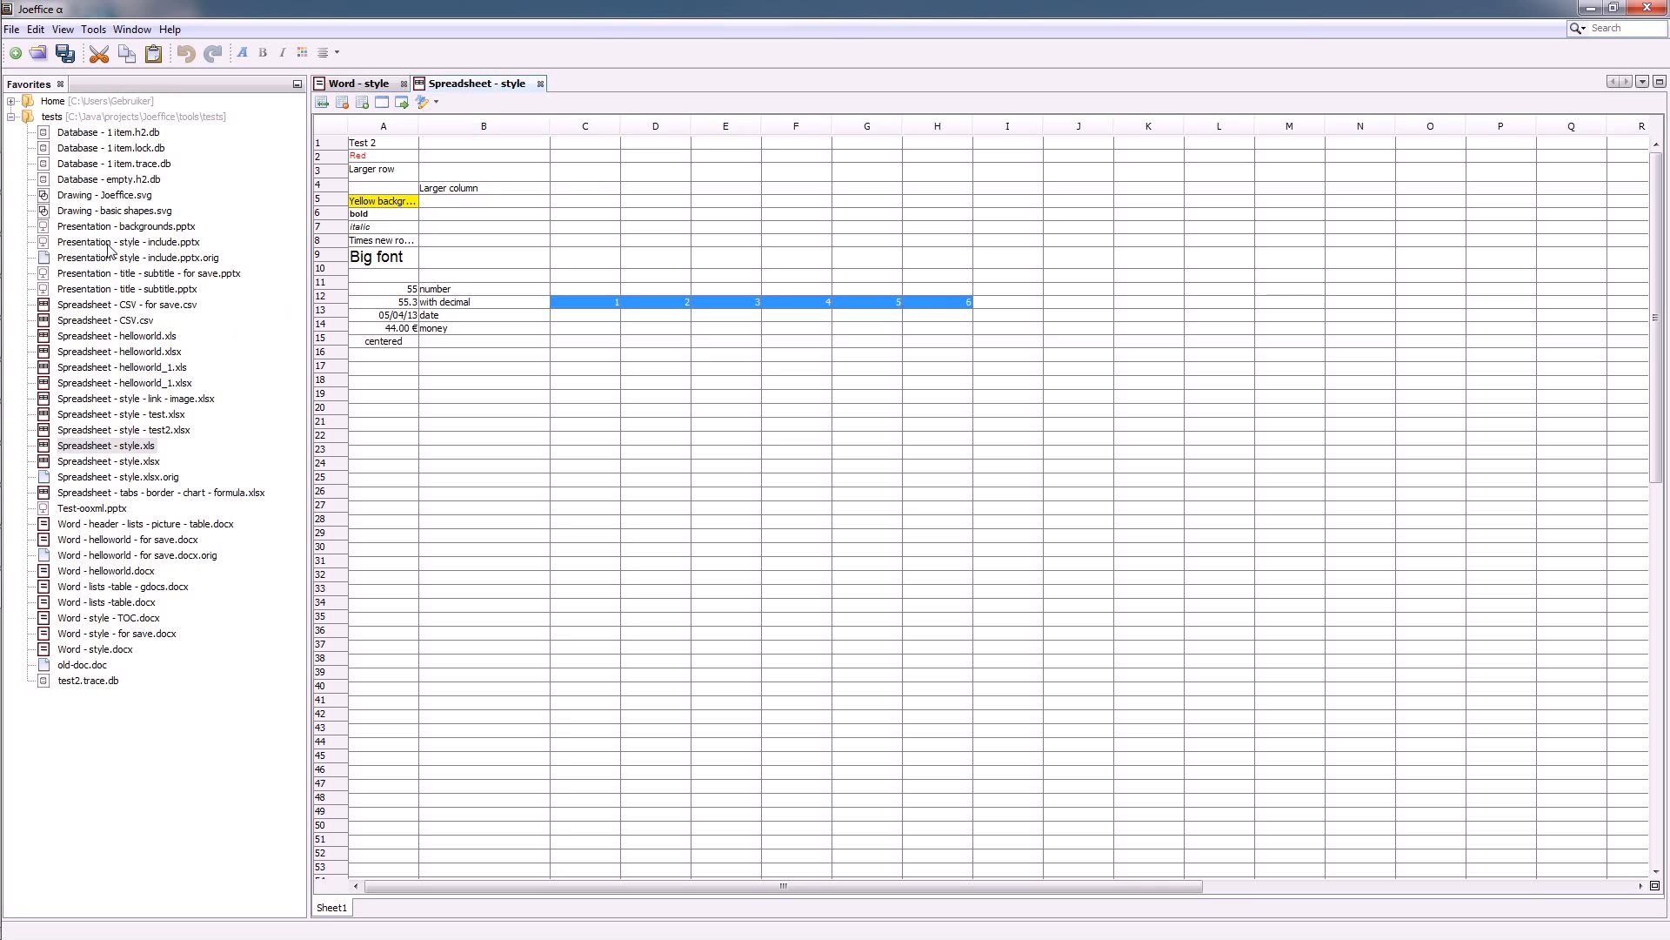
Open Presentation - backgrounds.pptx and advance past Image background to the Theme background slide
{"action": "double_click", "coordinate": [113, 225]}
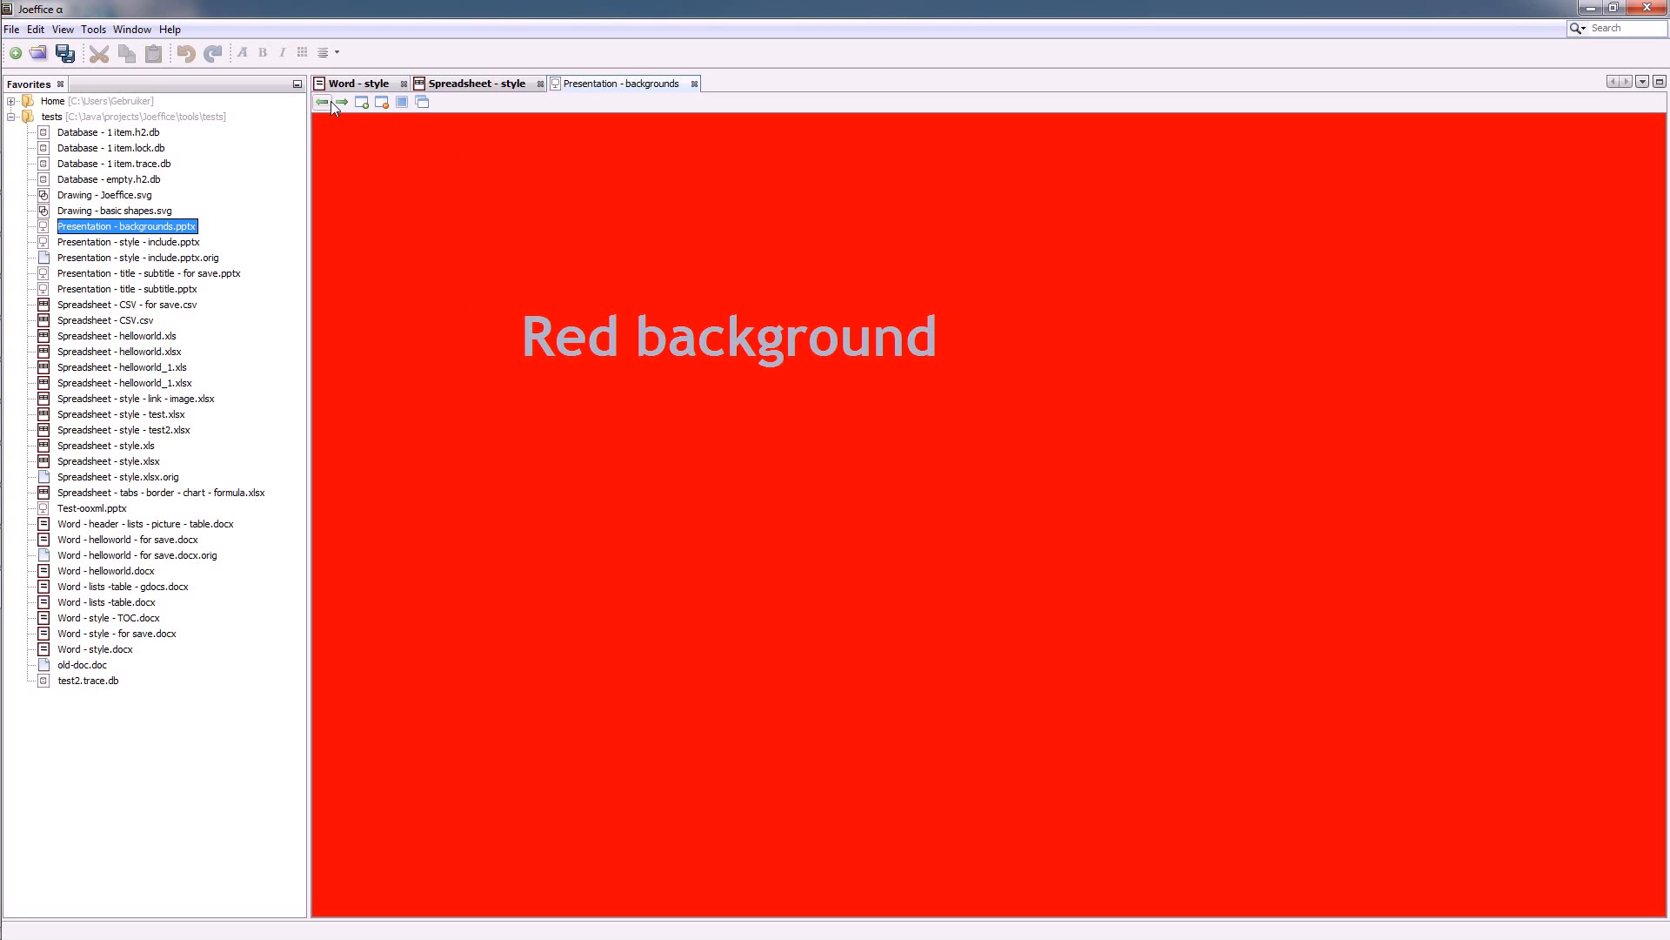
{"action": "left_click", "coordinate": [341, 102]}
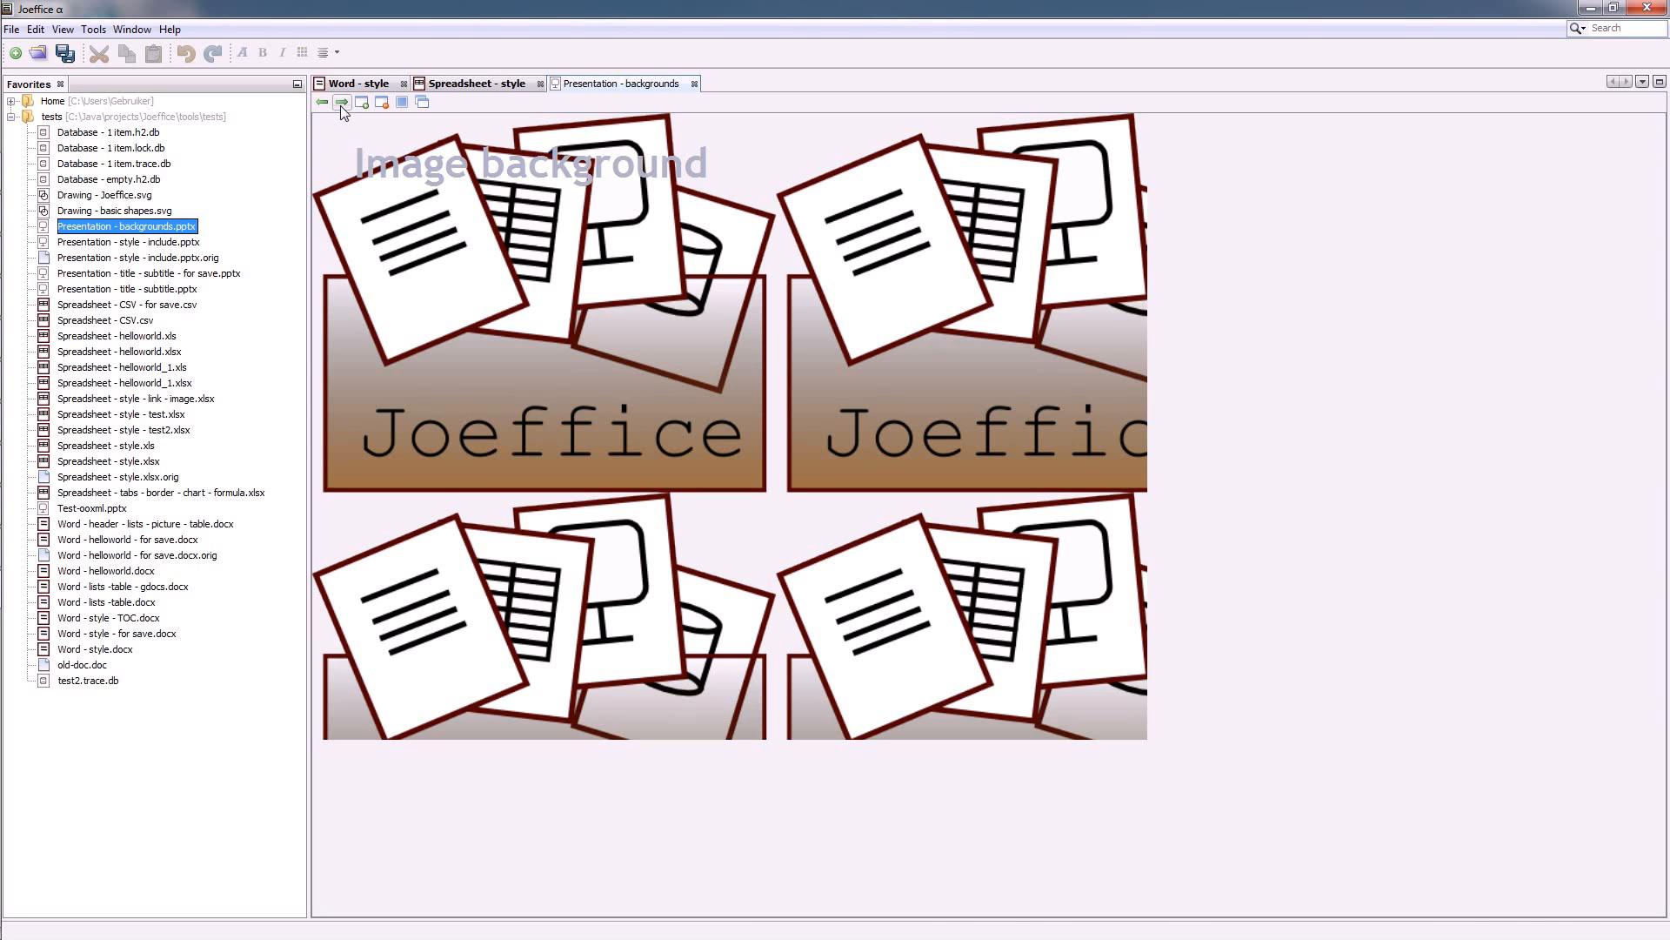
{"action": "left_click", "coordinate": [340, 102]}
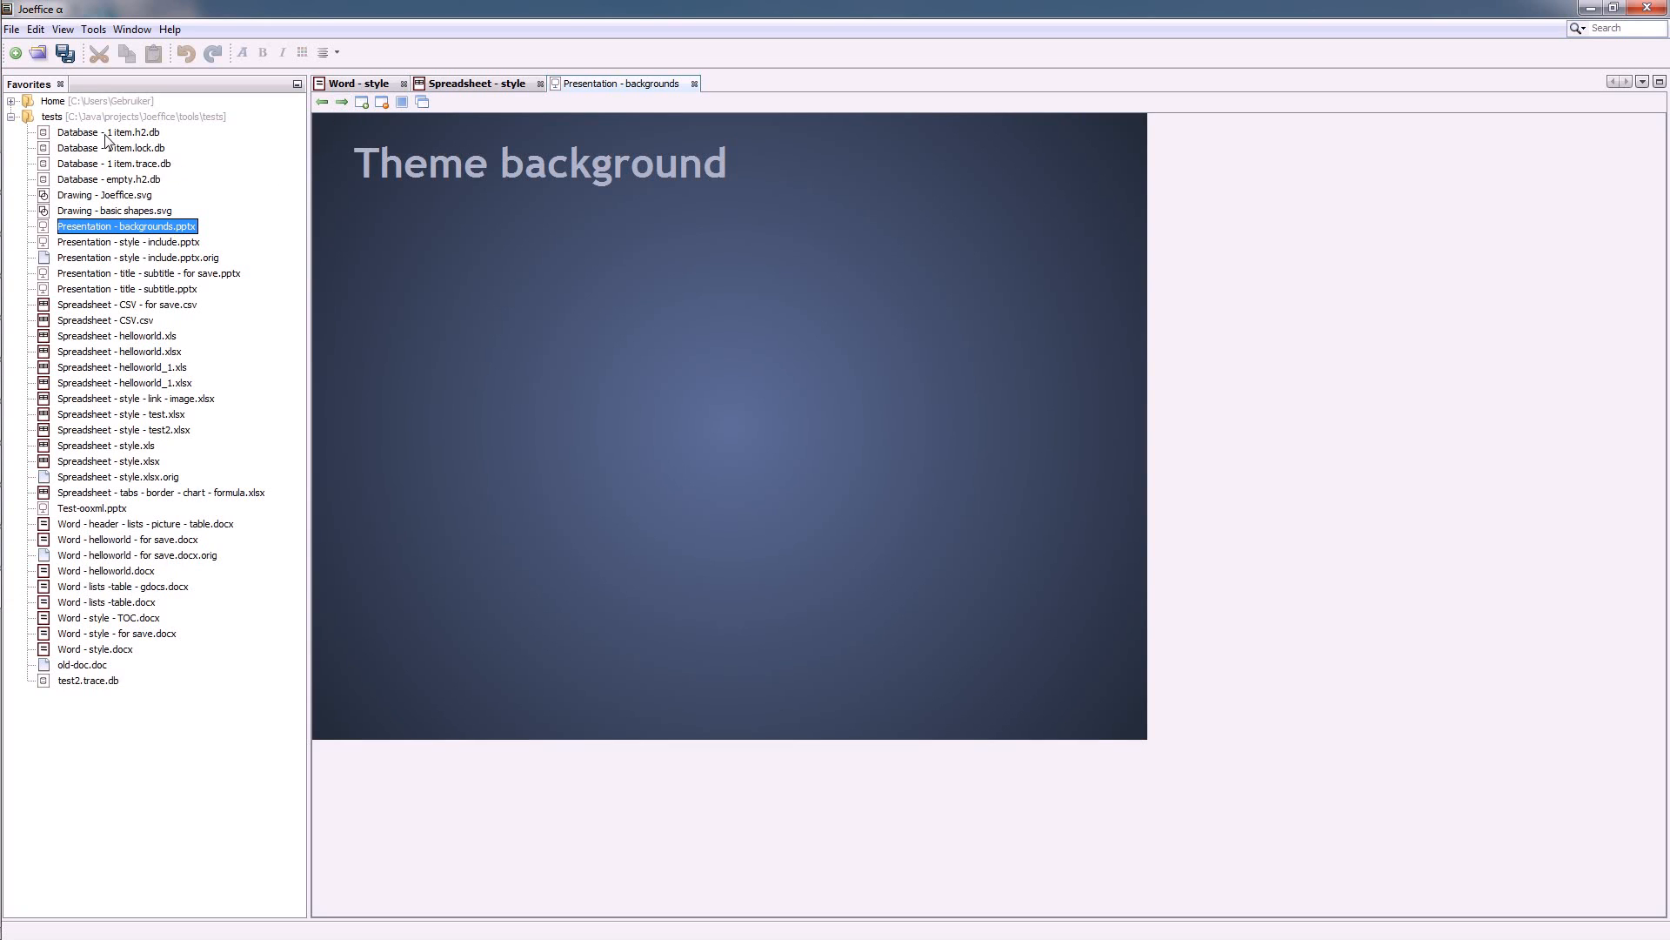
Open Database - 1 item.h2.db and filter Name by 'es', leaving the two test rows
{"action": "double_click", "coordinate": [99, 133]}
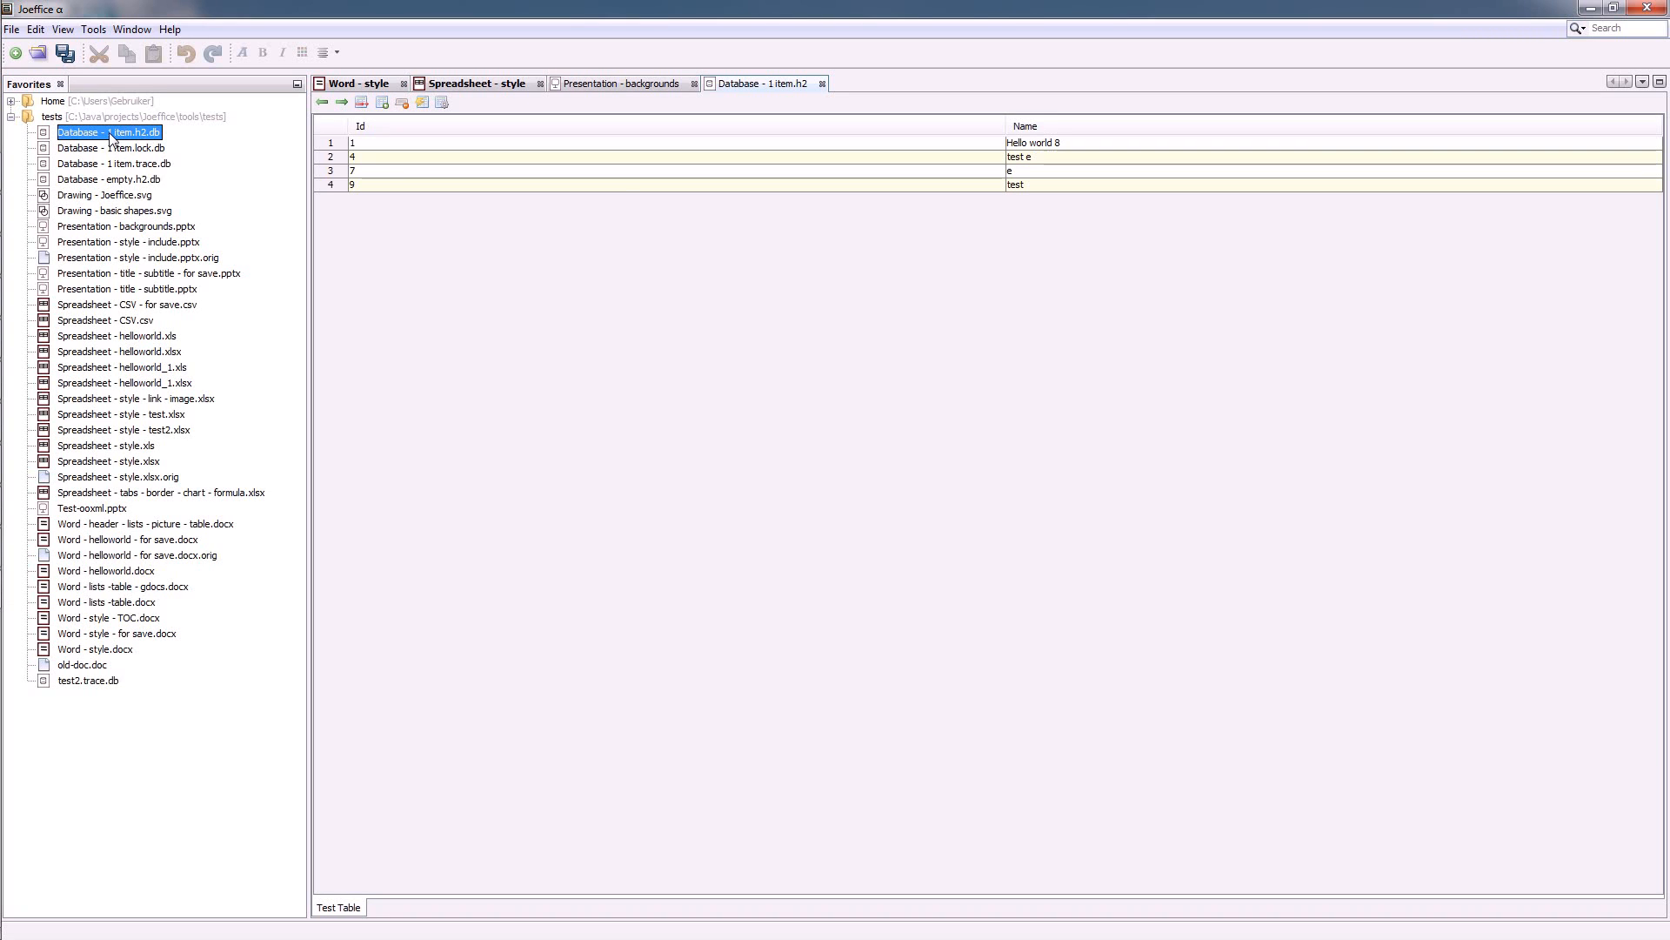
{"action": "mouse_move", "coordinate": [401, 103]}
{"action": "type", "text": "es"}
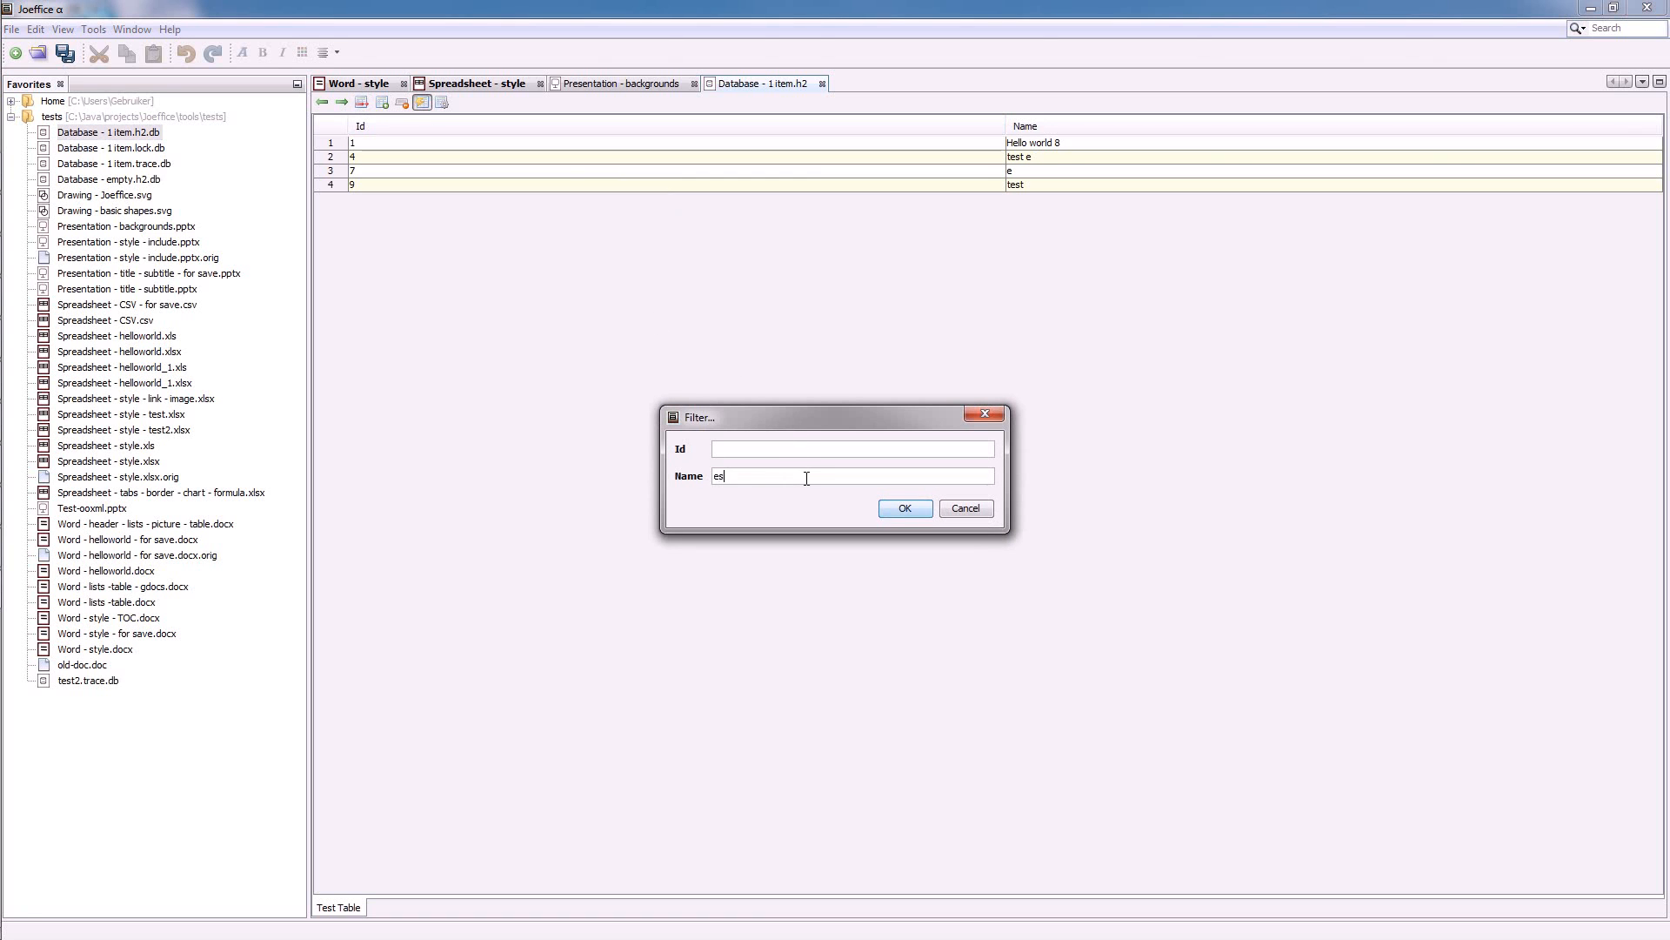
{"action": "left_click", "coordinate": [904, 508]}
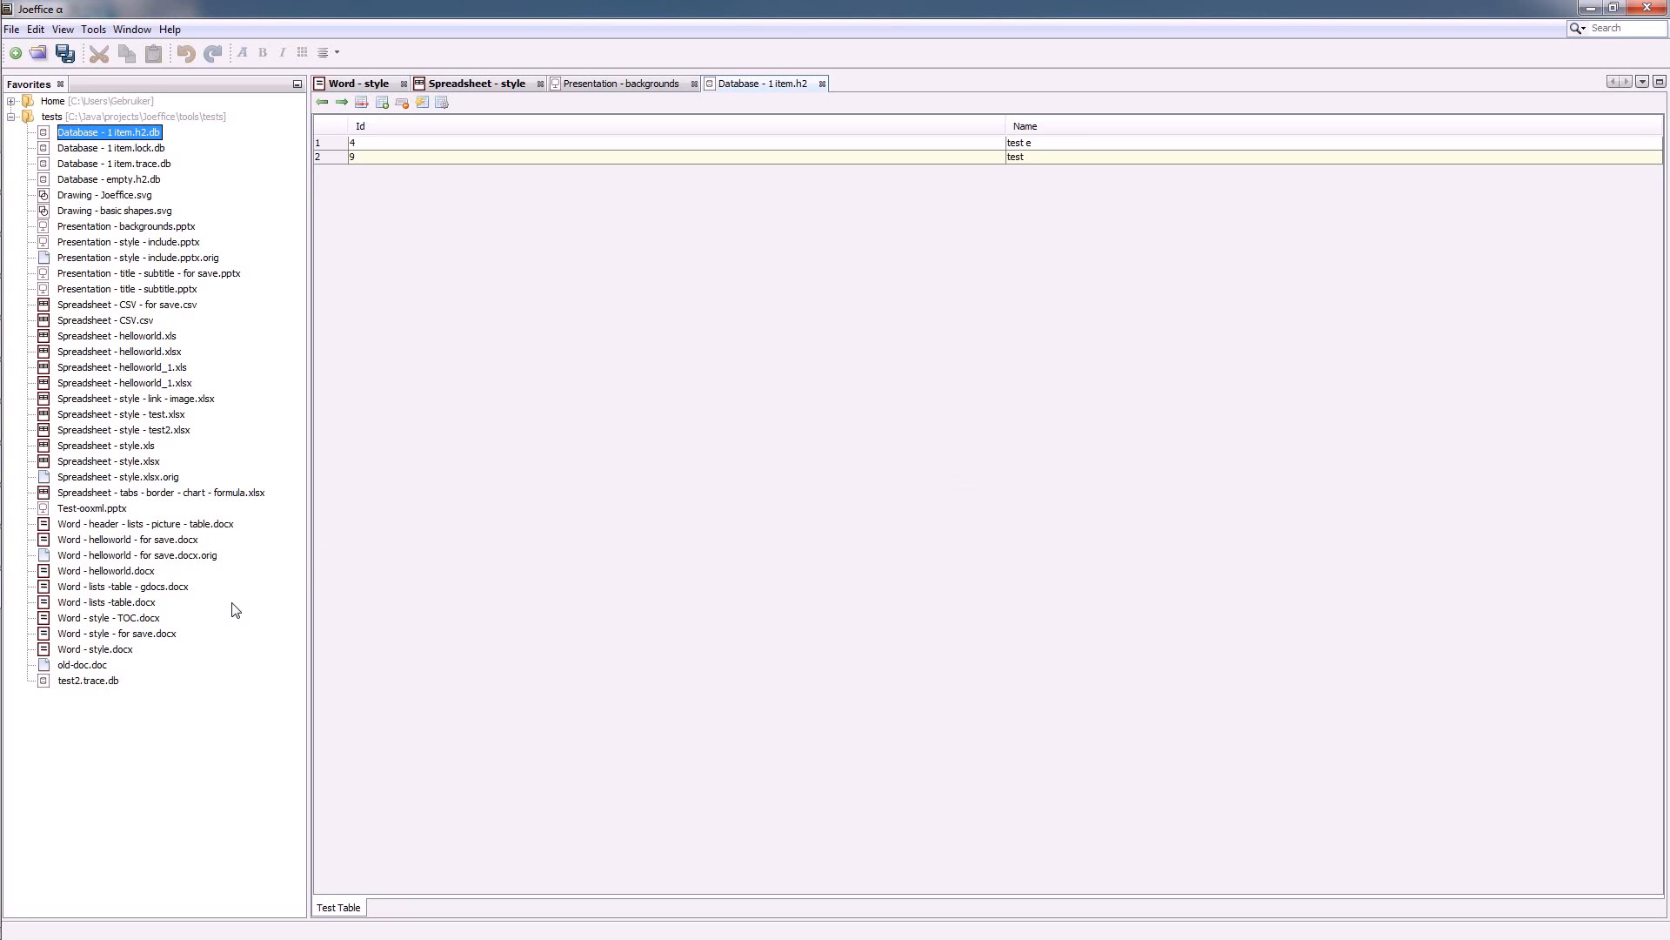
{"action": "mouse_move", "coordinate": [124, 511]}
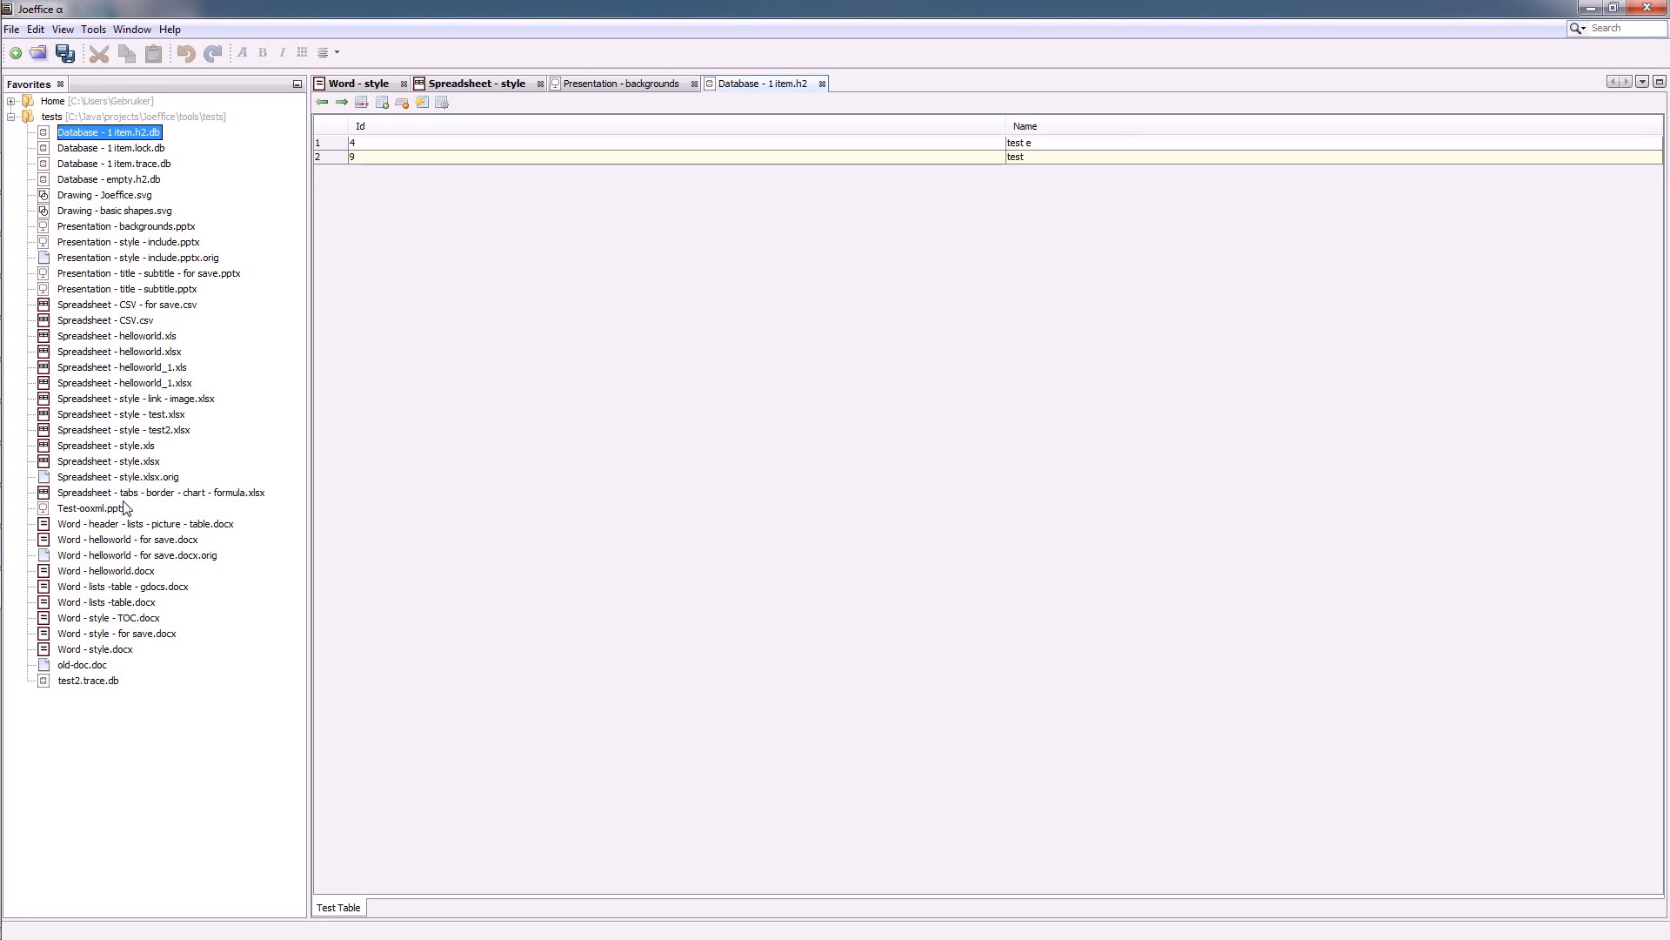
{"action": "mouse_move", "coordinate": [116, 214]}
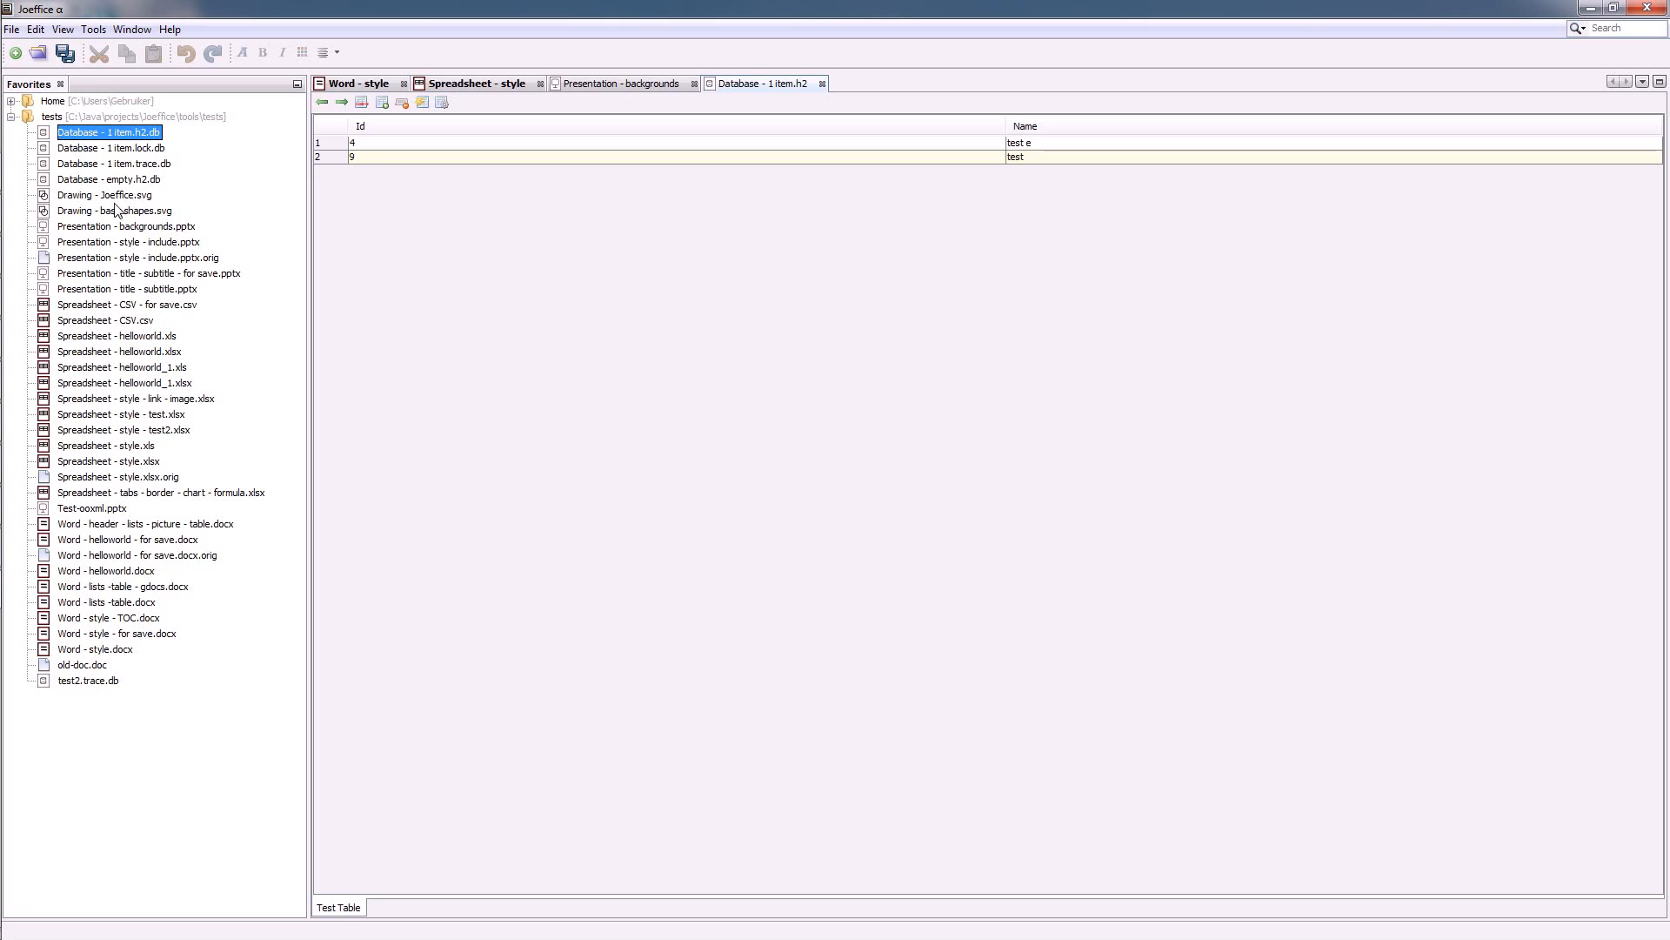
Open Drawing - Joeffice.svg, then launch Chrome from the taskbar
{"action": "double_click", "coordinate": [104, 195]}
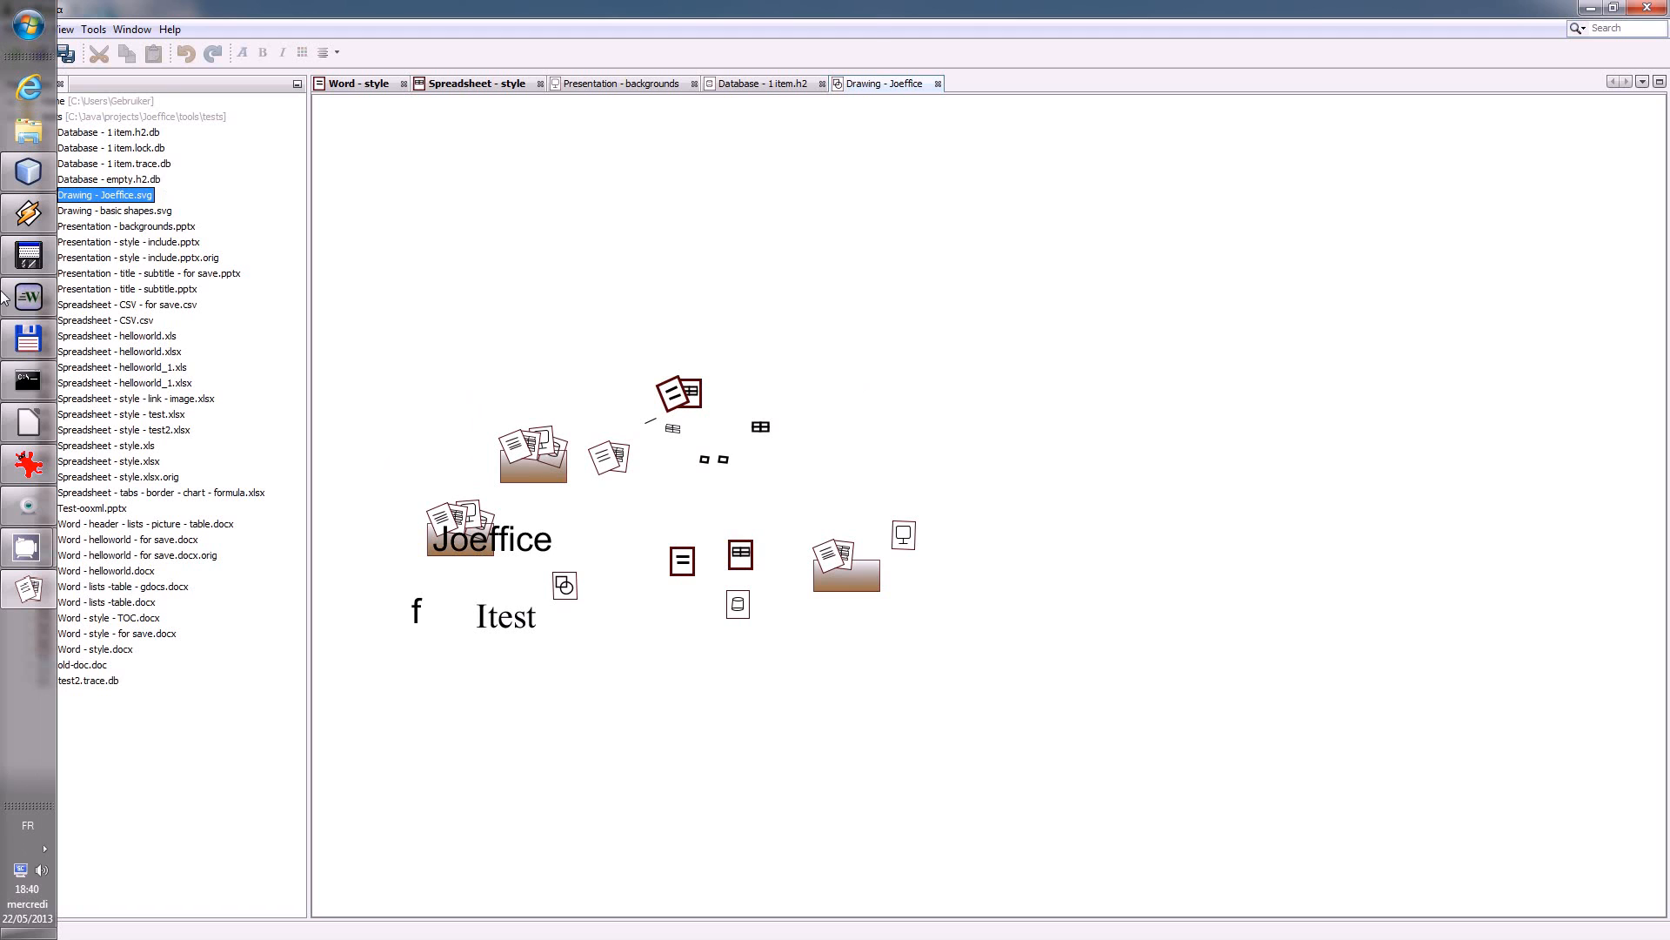
{"action": "left_click", "coordinate": [24, 22]}
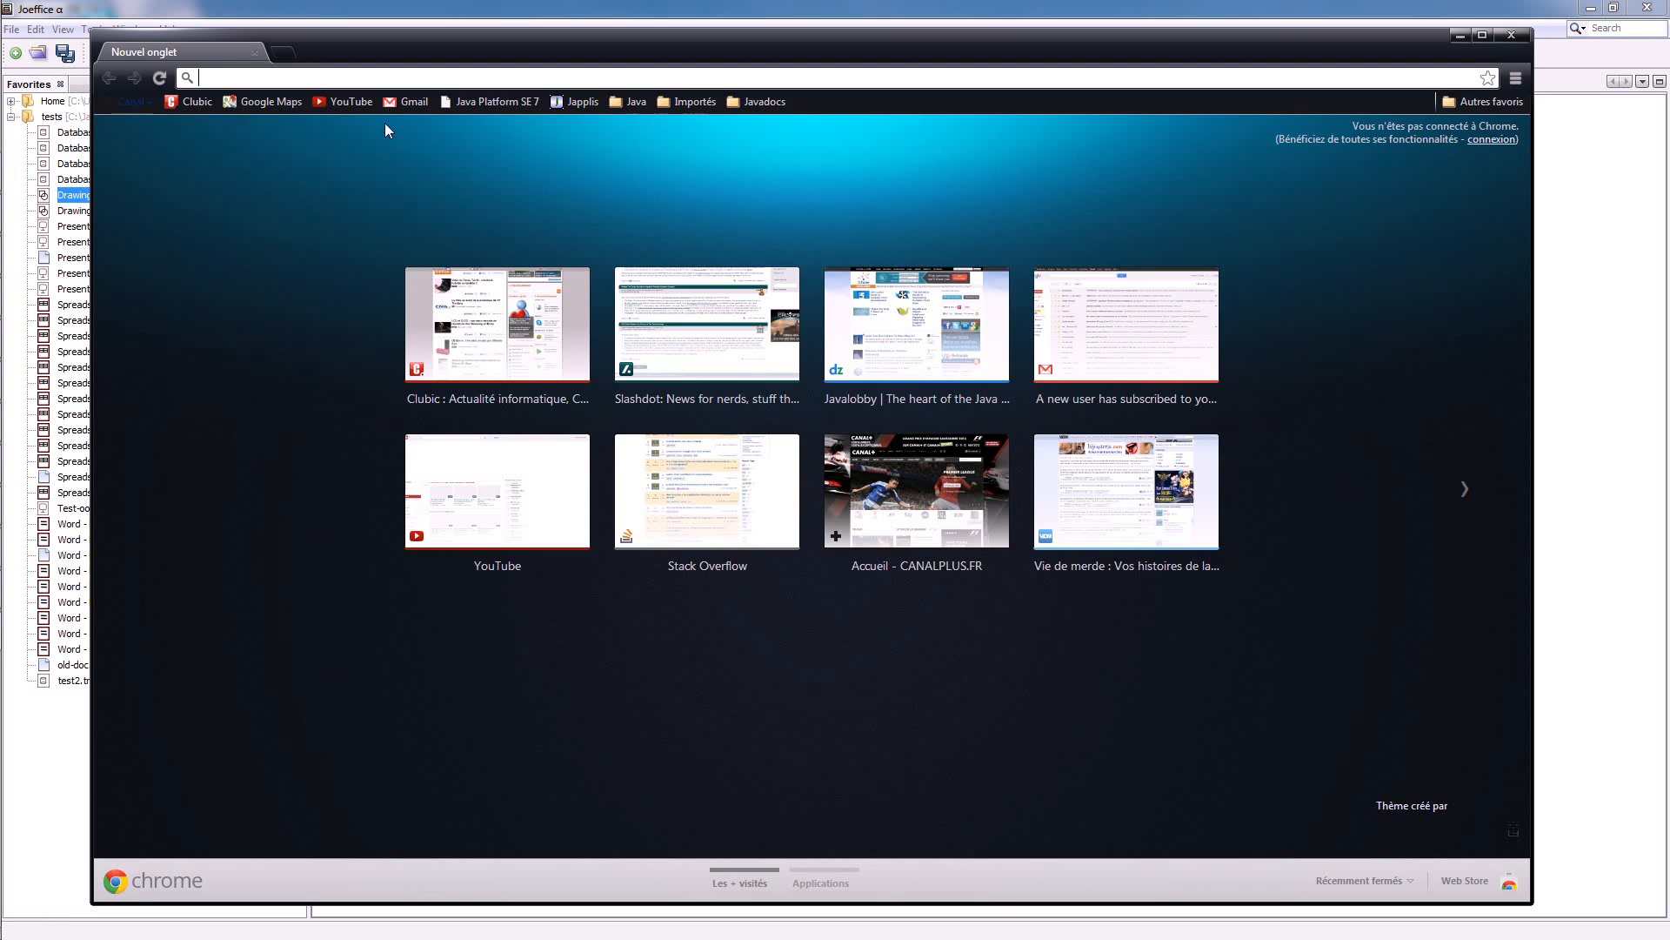
{"action": "type", "text": "http://www.joeffice.net/online/"}
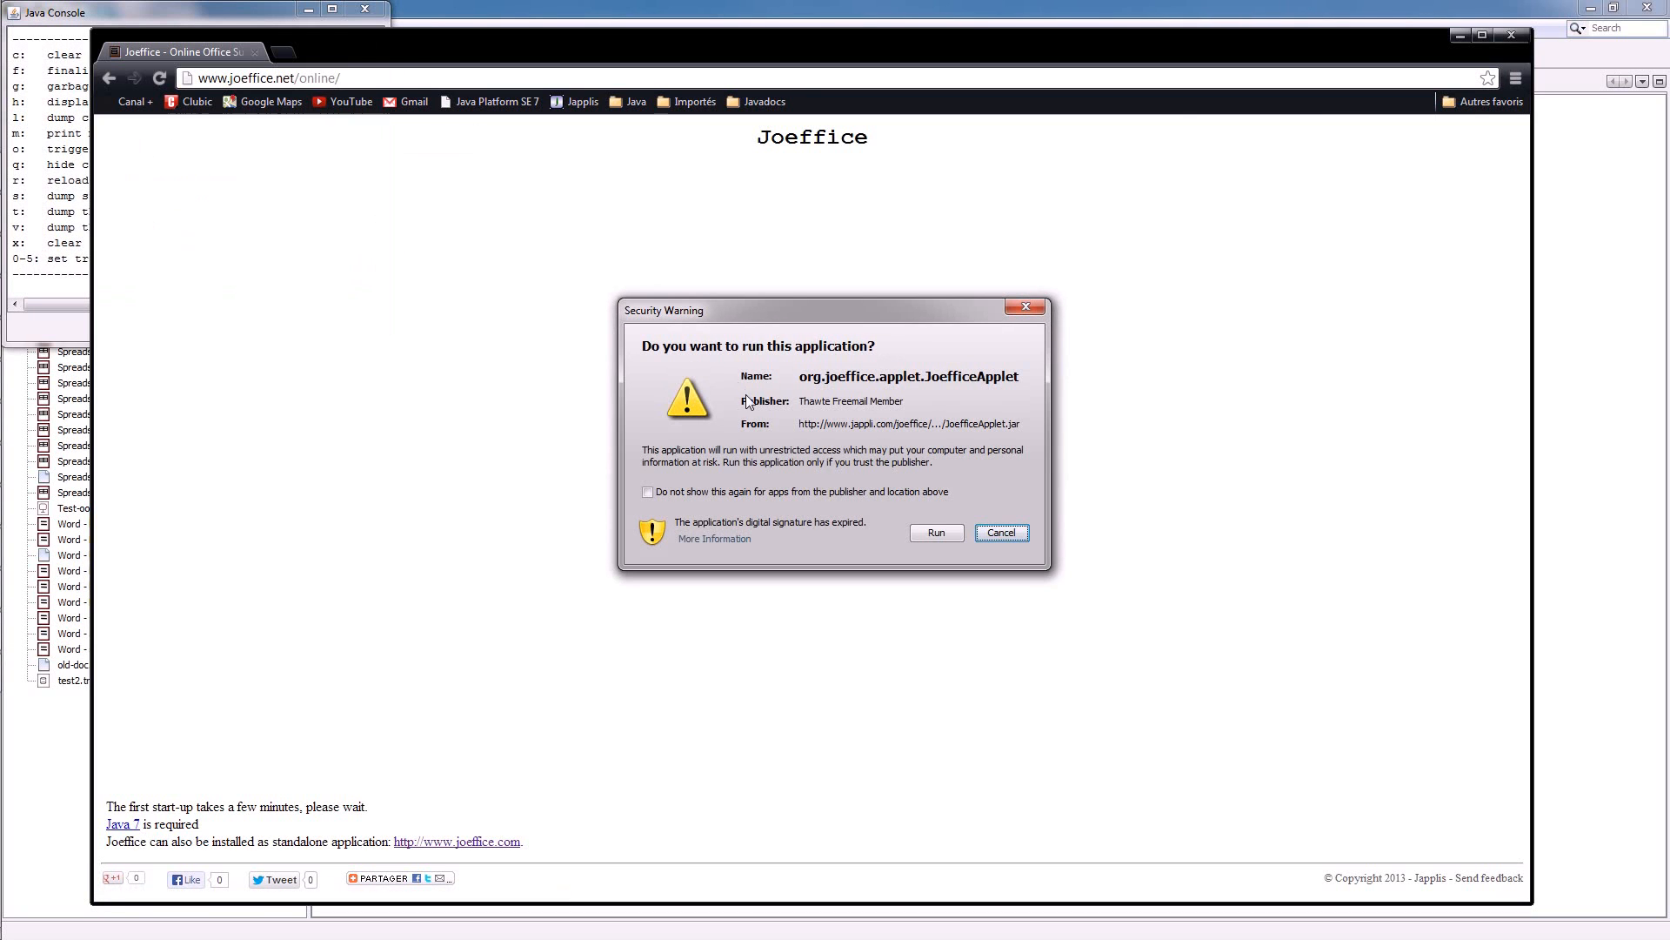
{"action": "left_click", "coordinate": [937, 532]}
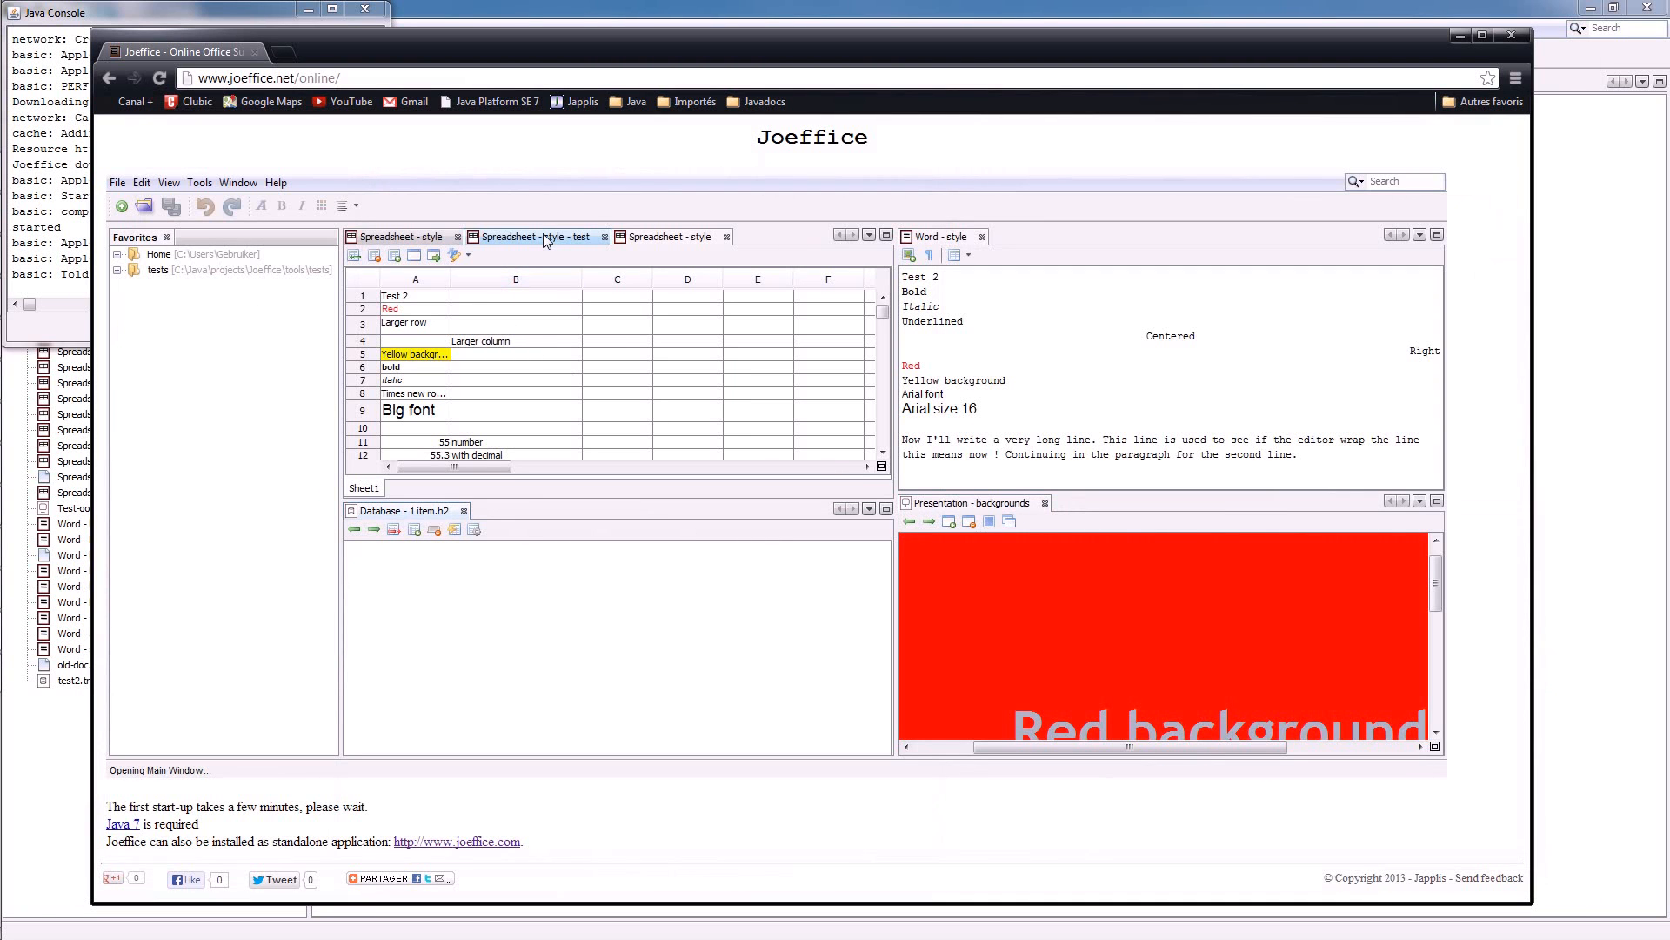
Show formatting marks in the online Word pane, expand the tests folder, and select cell D16
{"action": "left_click", "coordinate": [401, 236]}
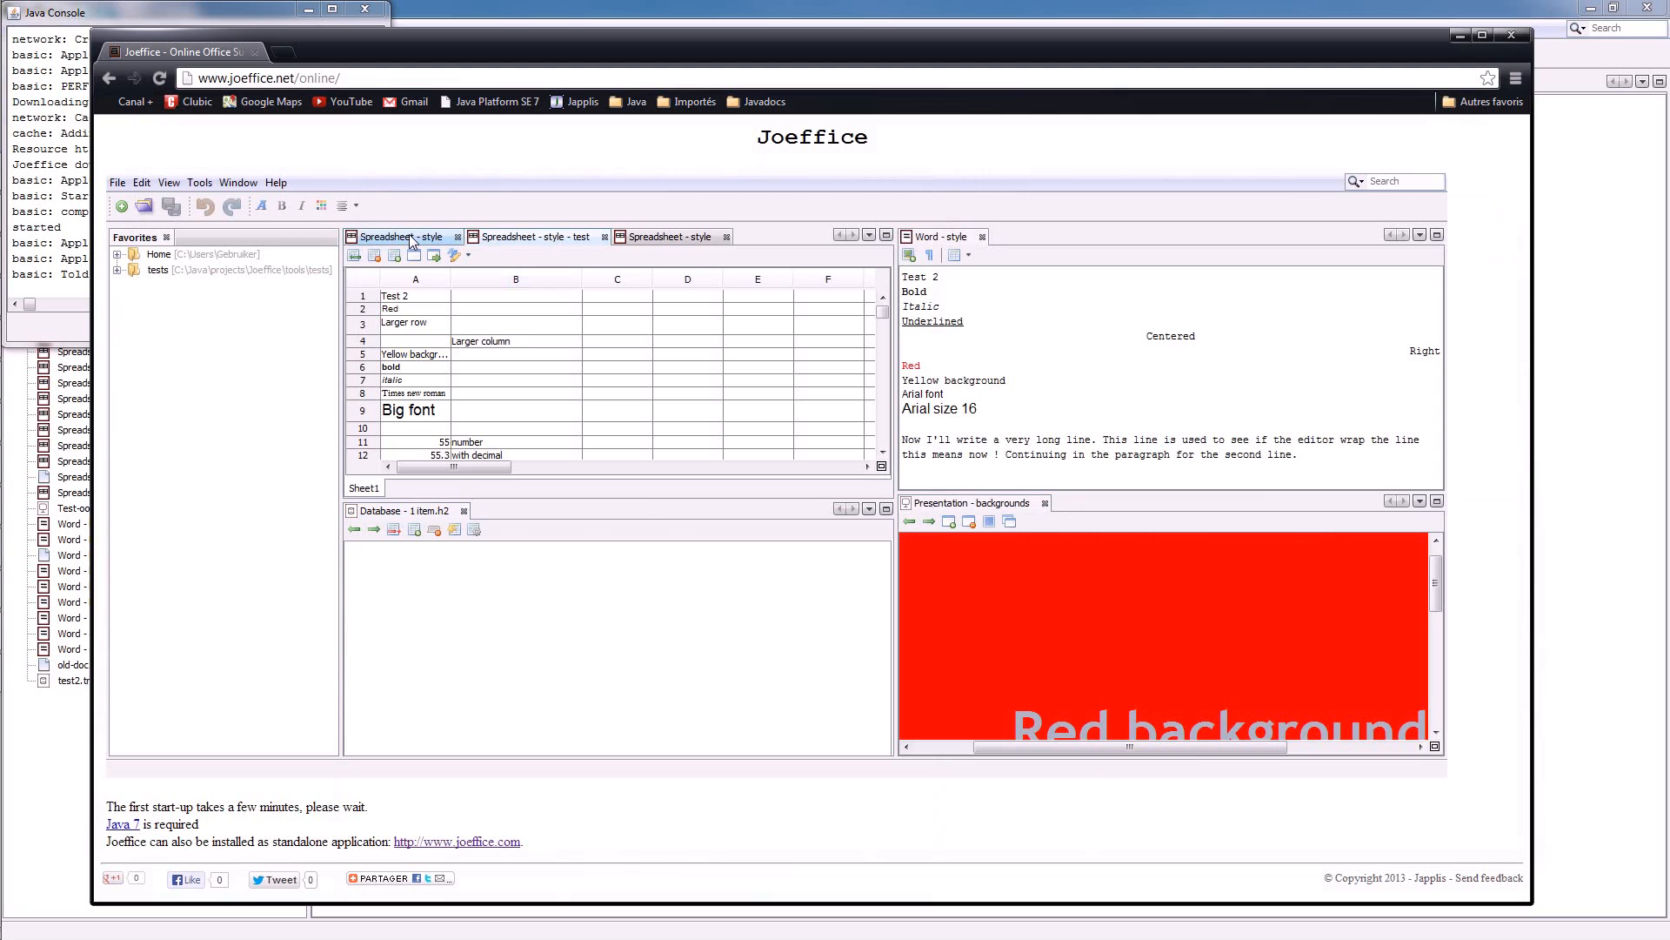
{"action": "mouse_move", "coordinate": [464, 511]}
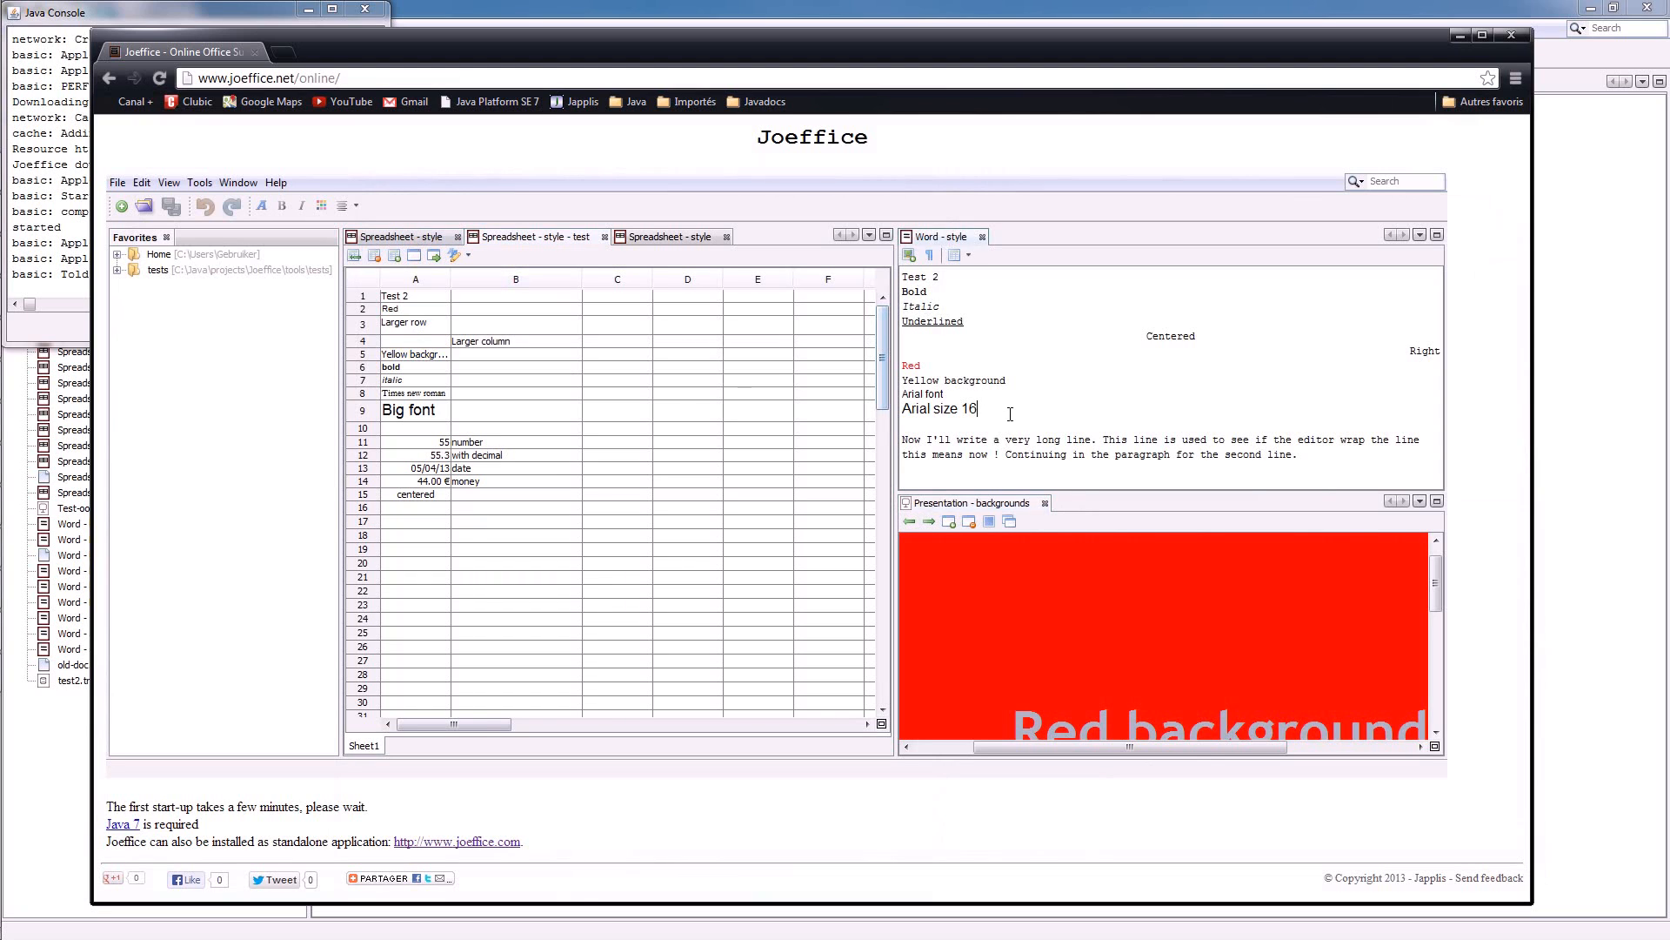
{"action": "left_click", "coordinate": [930, 254]}
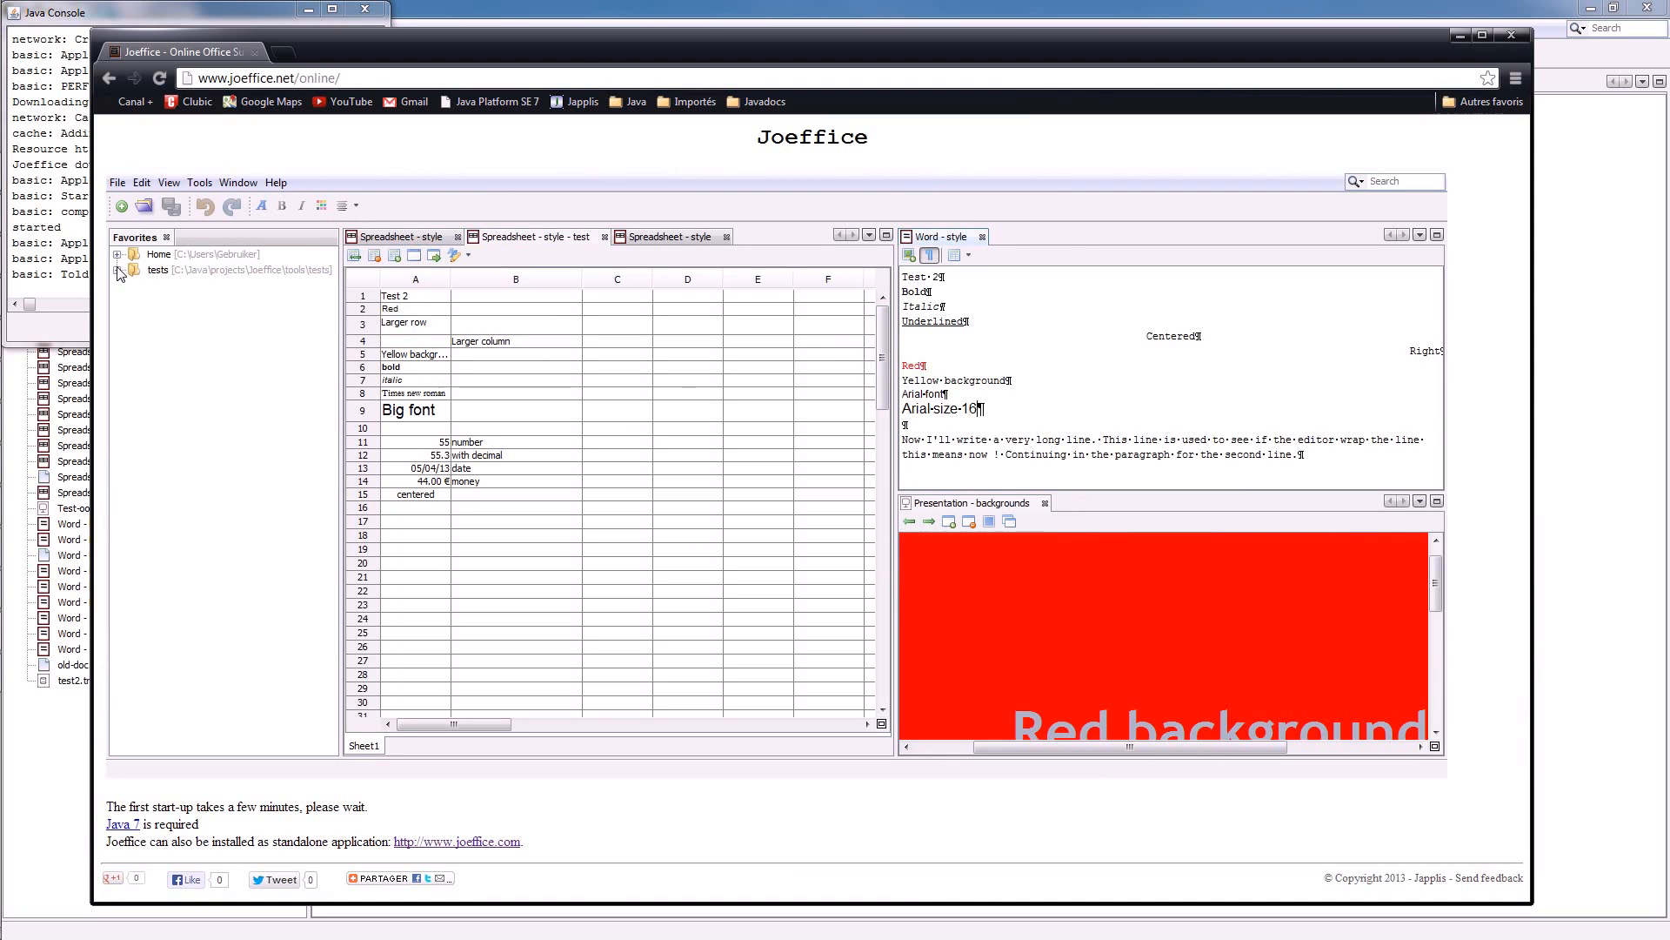
{"action": "left_click", "coordinate": [120, 269]}
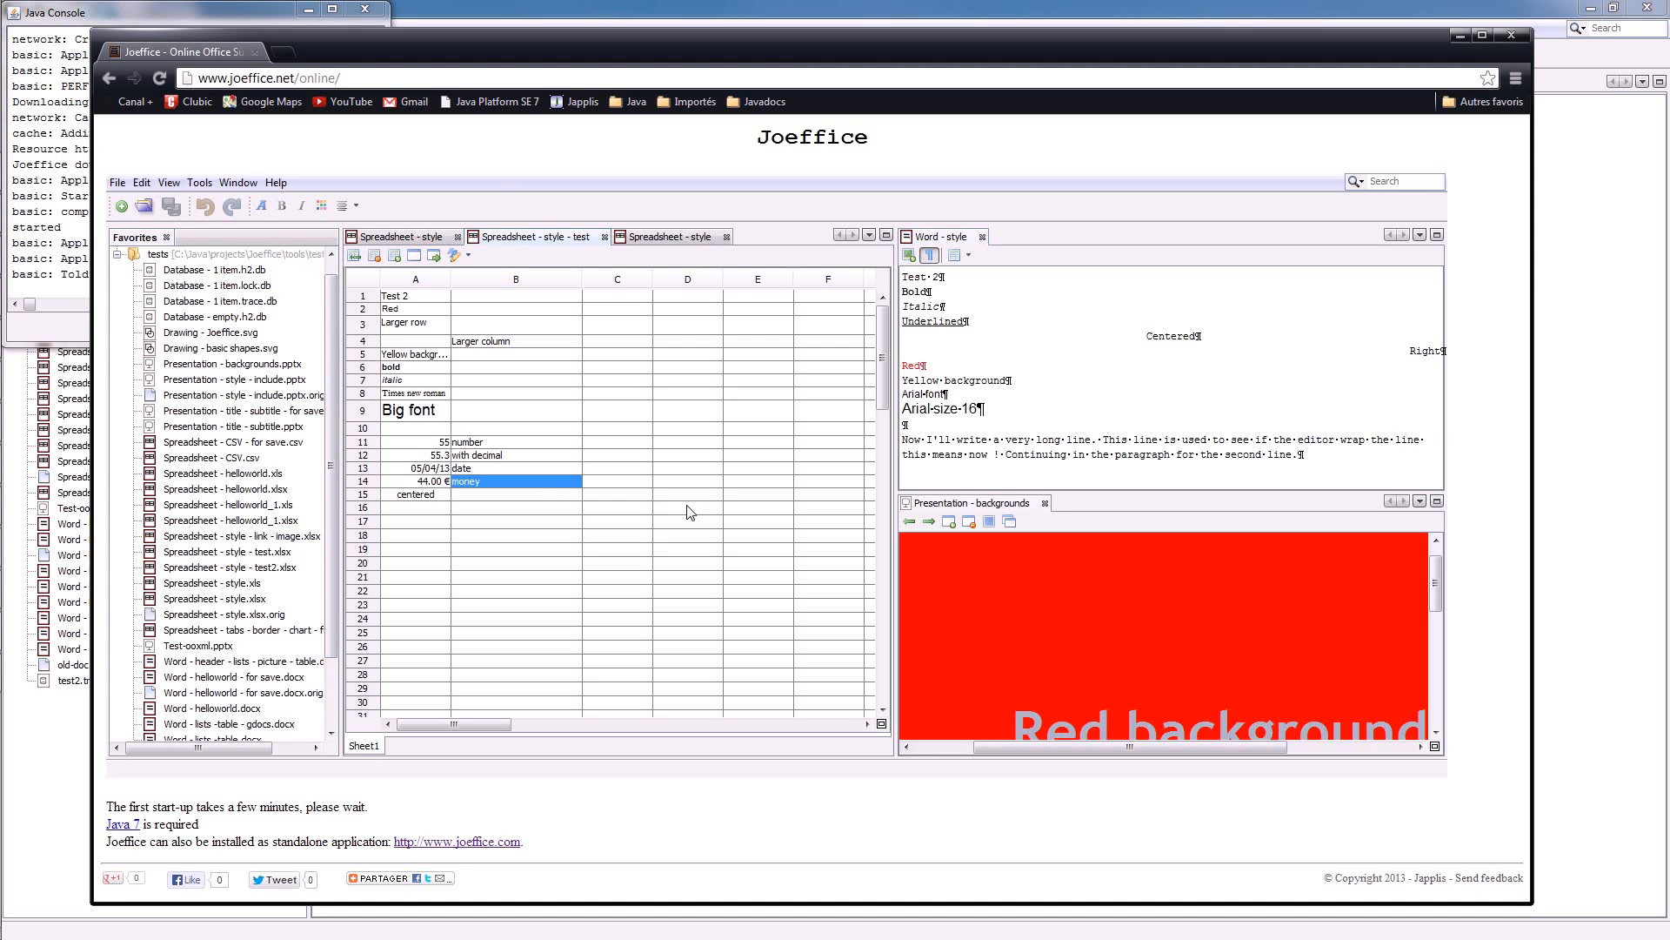
{"action": "left_click", "coordinate": [687, 507]}
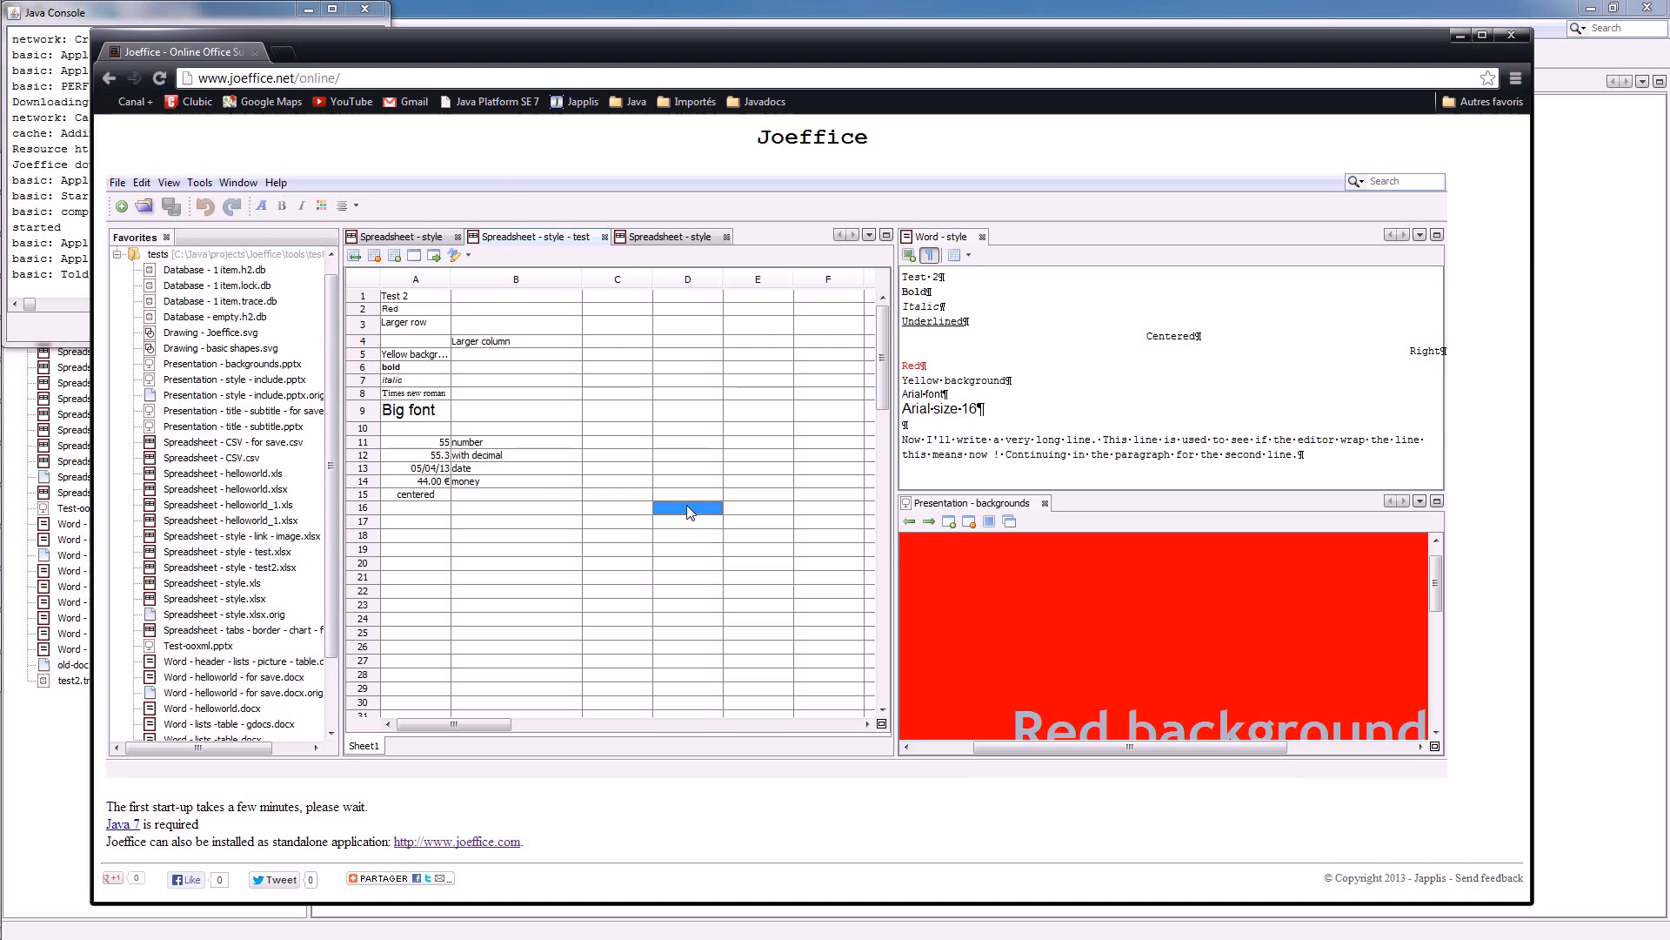